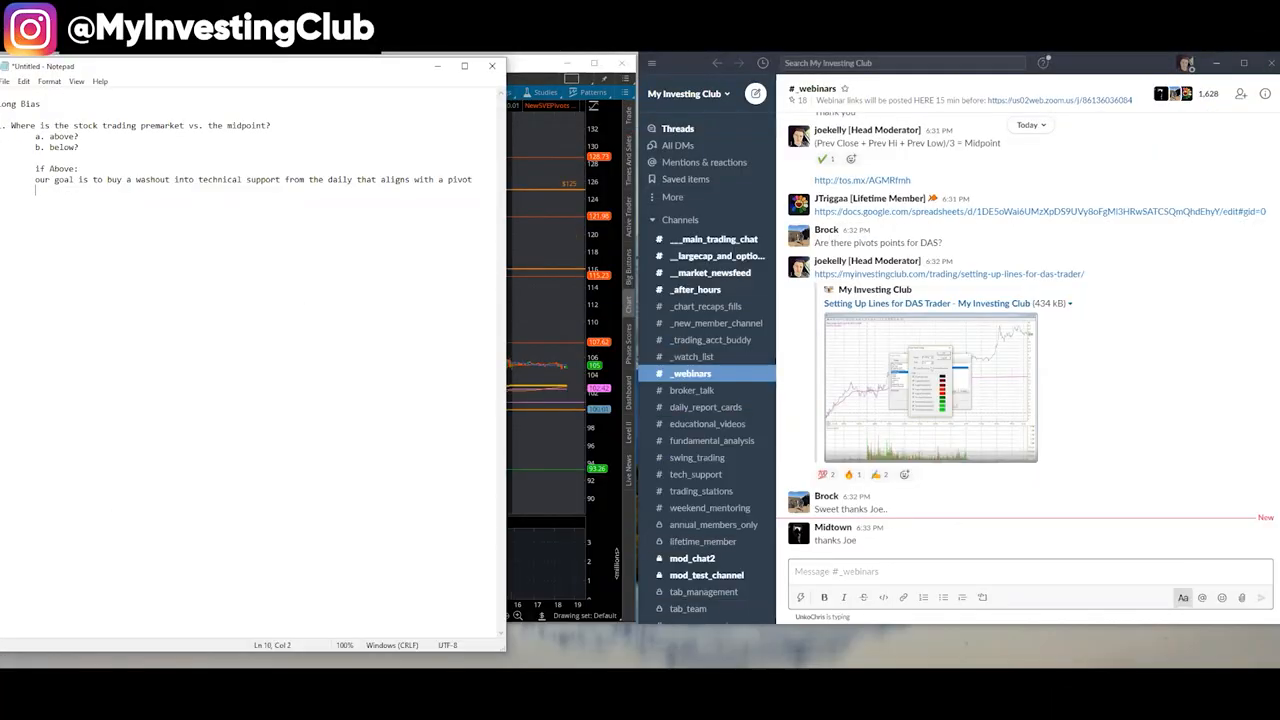
# - Finish the If Above note with 'ideally with the midpoint (PP) or S1'
pyautogui.write('ideally')
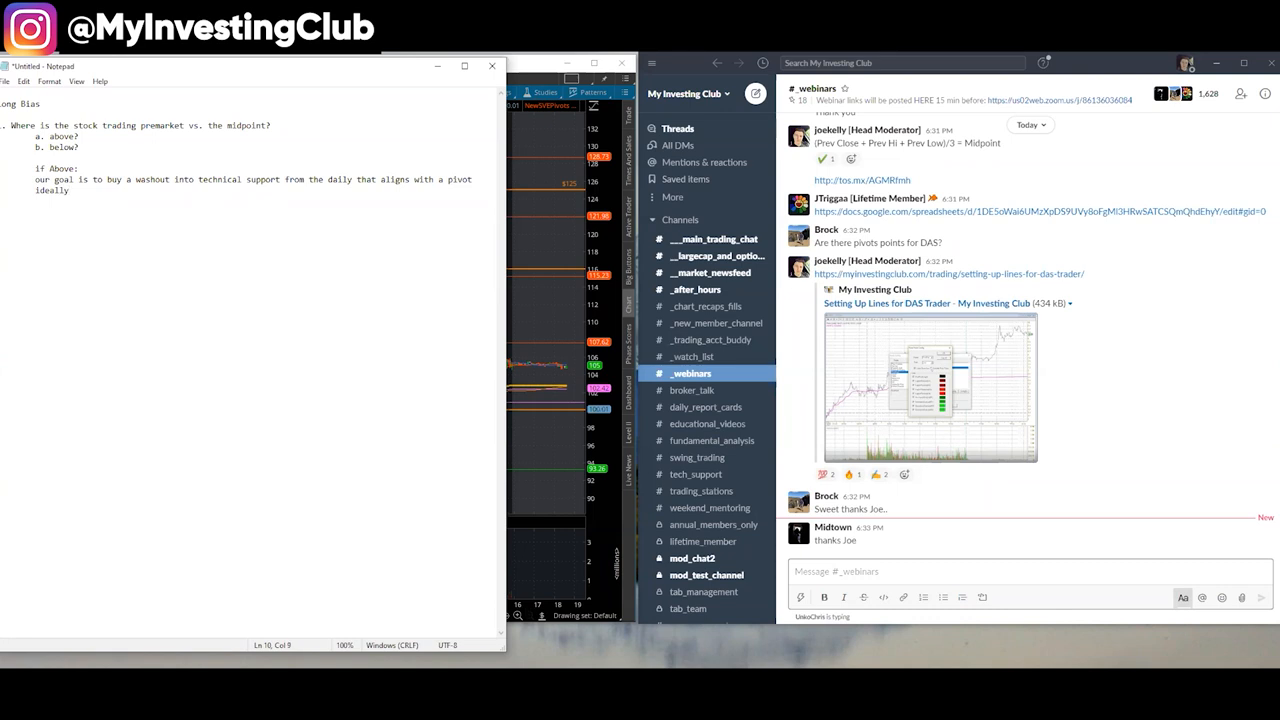
pyautogui.write('with')
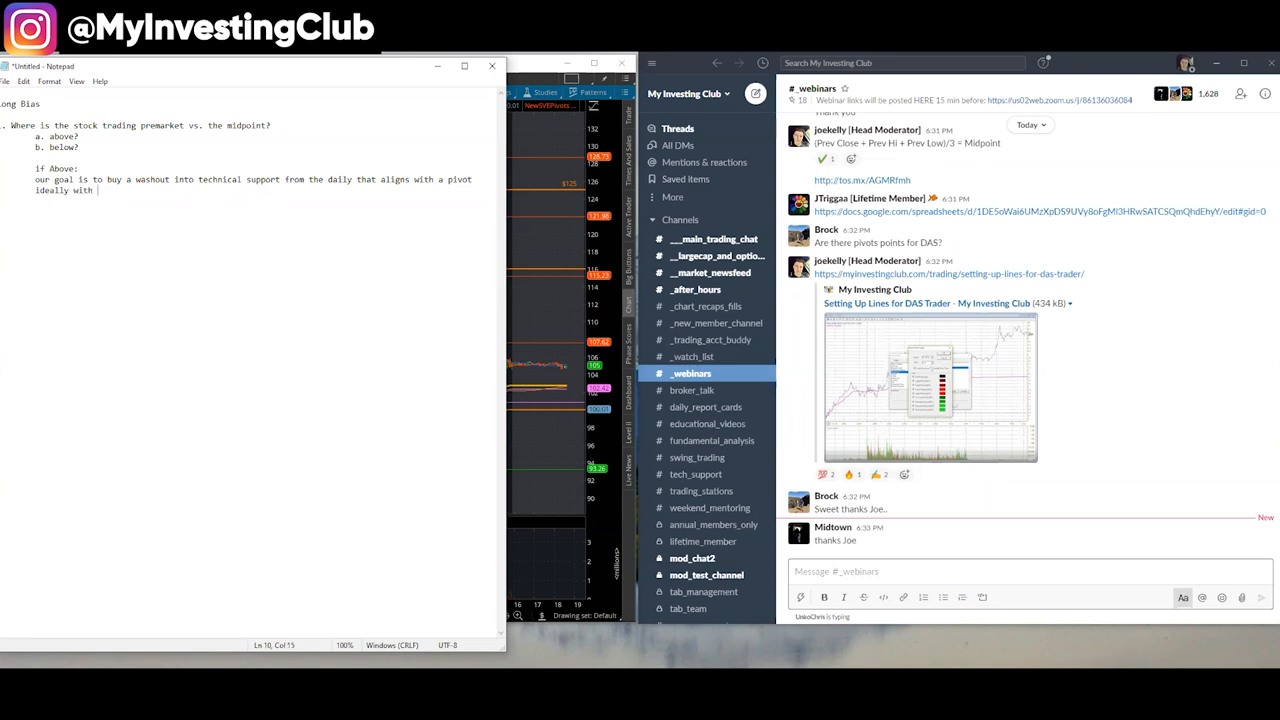
pyautogui.write('the midpoint')
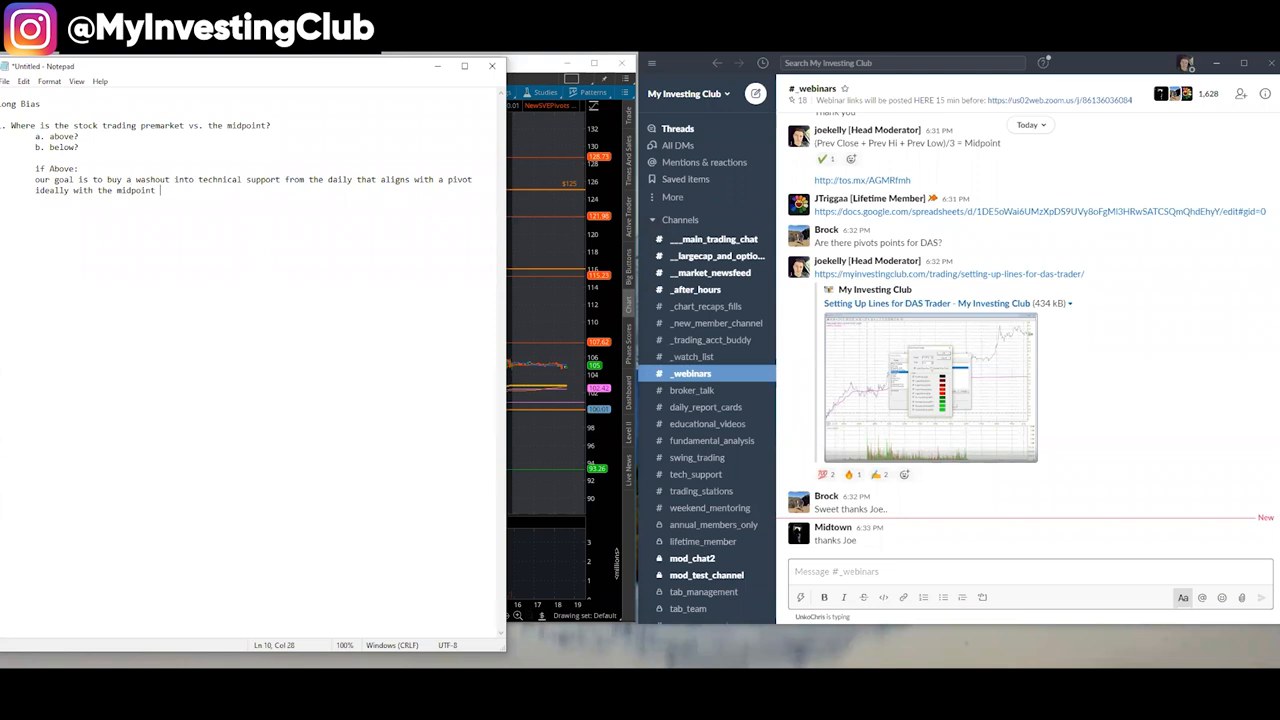
pyautogui.write('(PP')
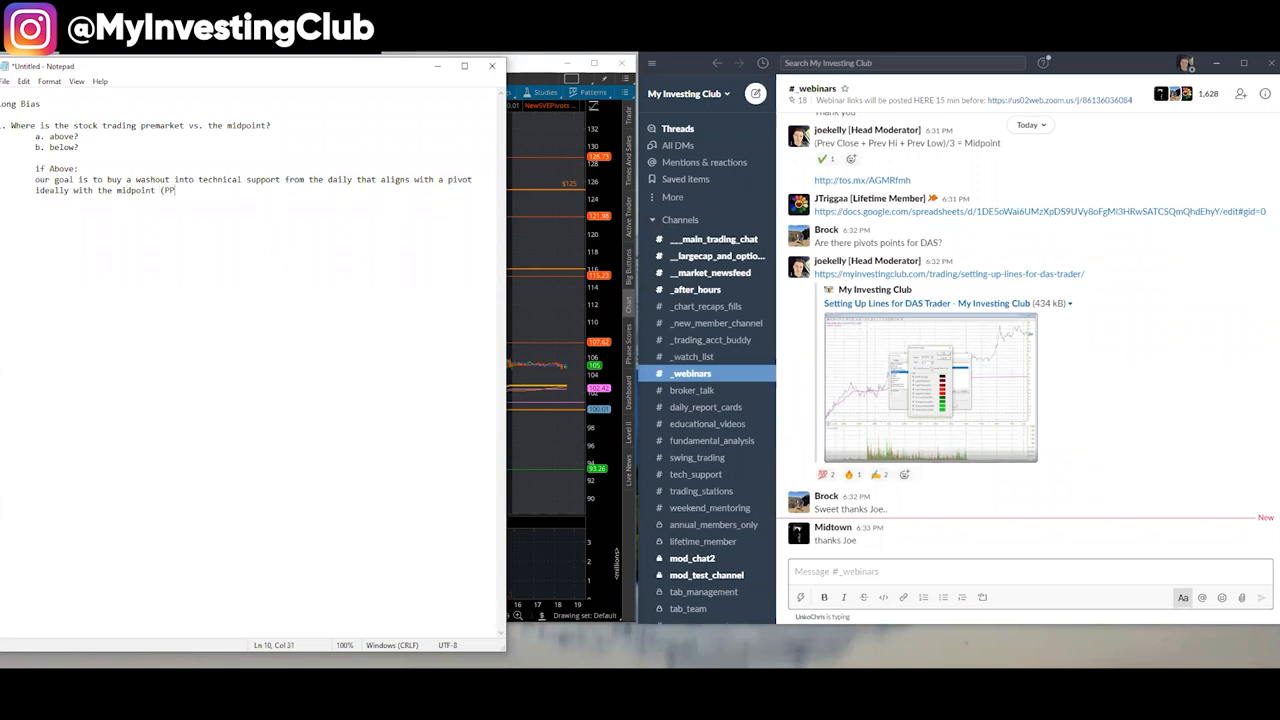
pyautogui.write(')')
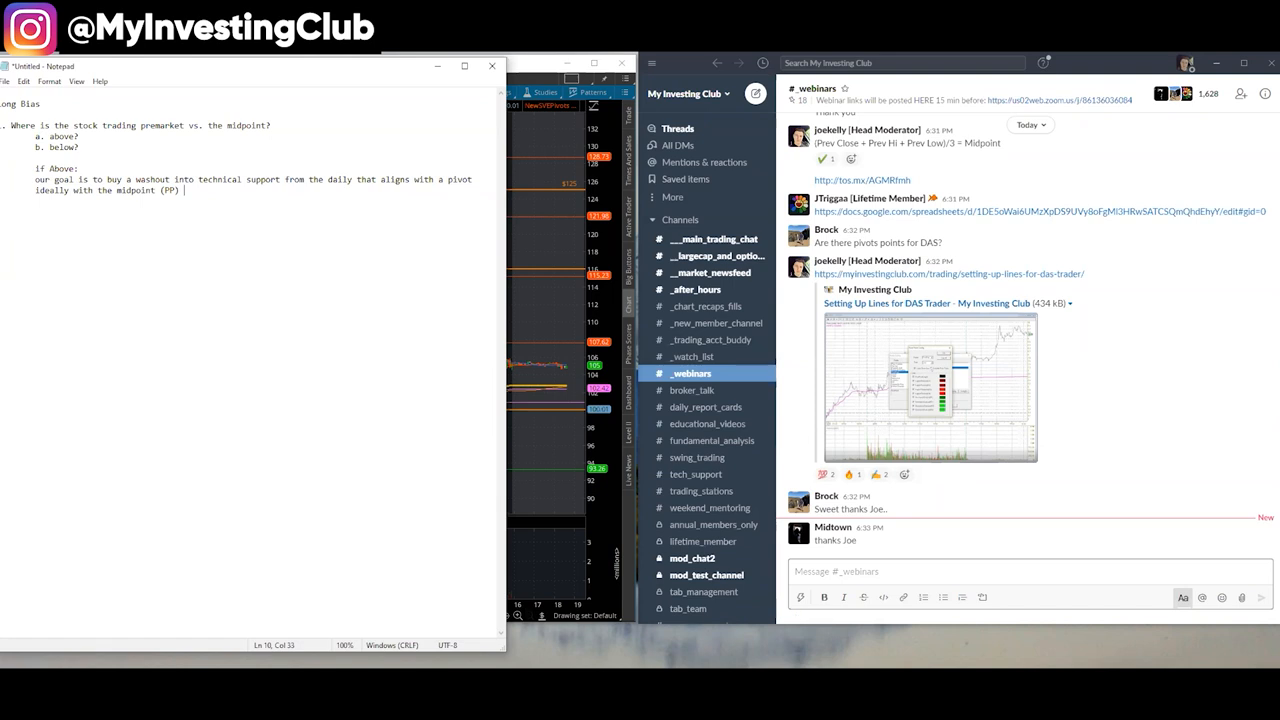
pyautogui.write('or S1')
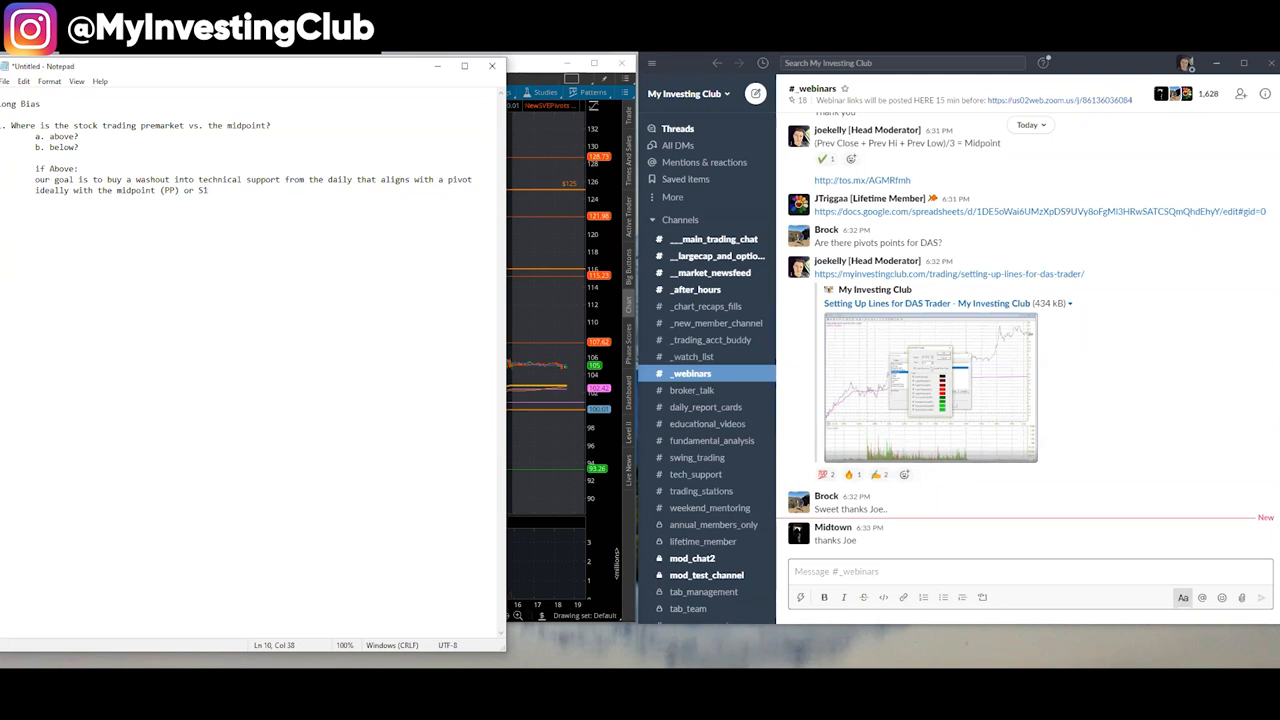
# - Add an 'If Below:' heading, capitalize it, and start a new line beneath it
pyautogui.write('if Bl')
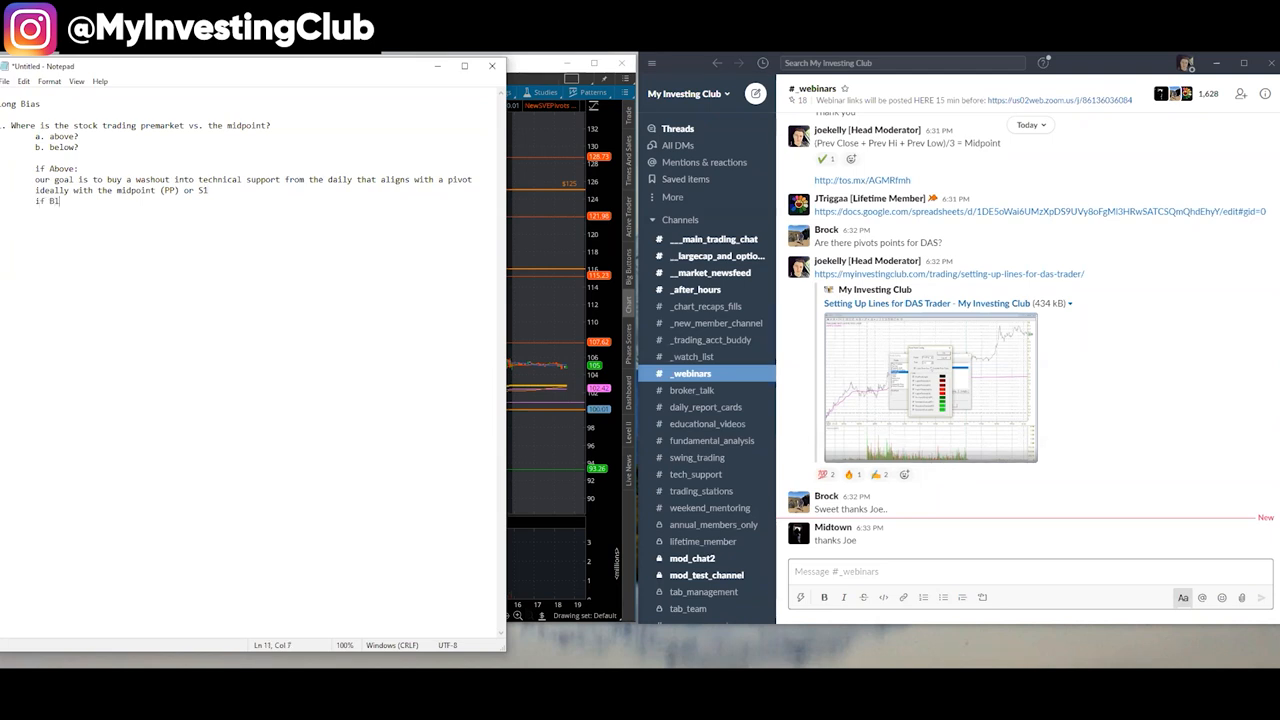
pyautogui.write('elow:')
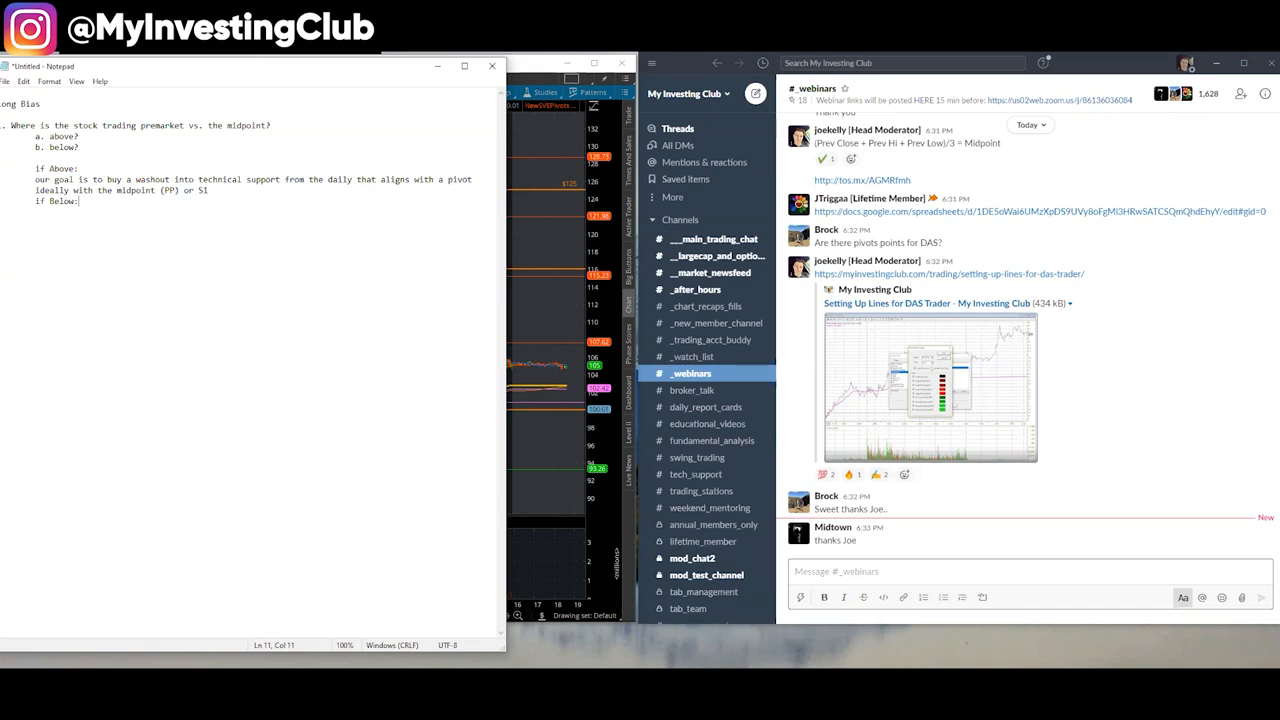
pyautogui.press('Enter')
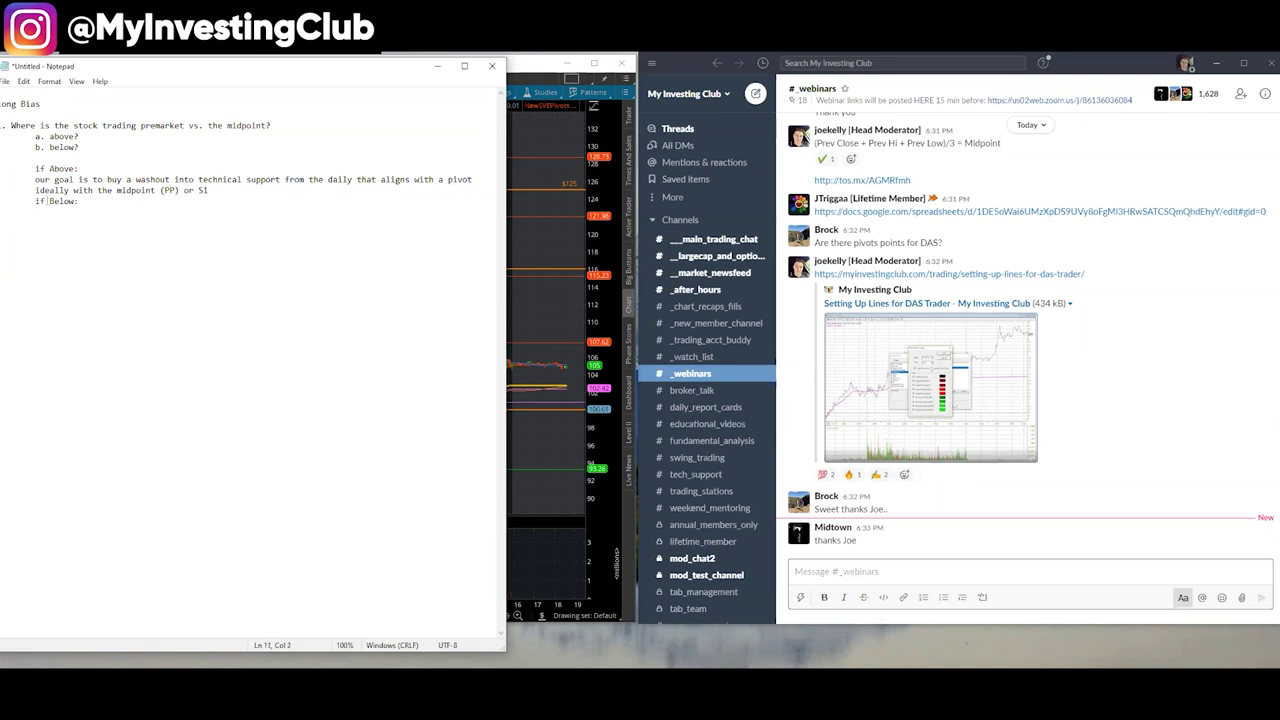
pyautogui.press('Enter')
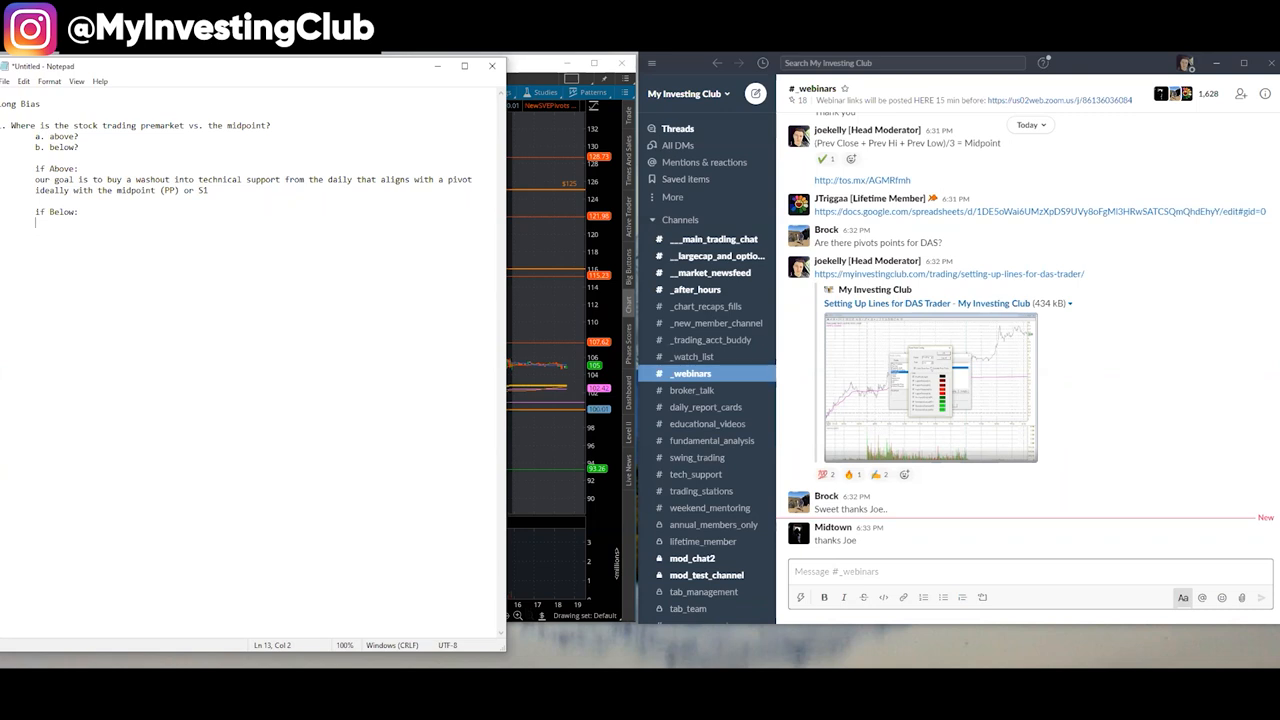
# - Write 'our goal is to buy a washout into technical support from the daily that aligns with a pivot, ideally'
pyautogui.write('our goal i')
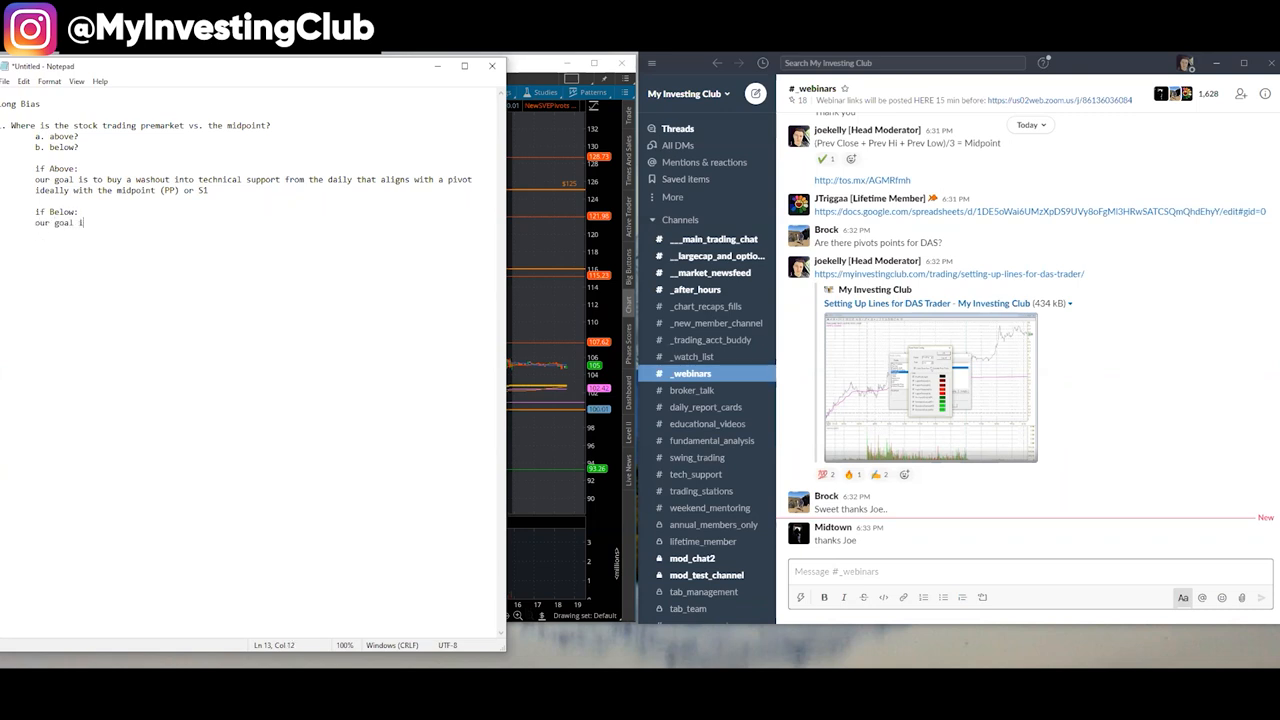
pyautogui.write('s to buy a washout into technical support')
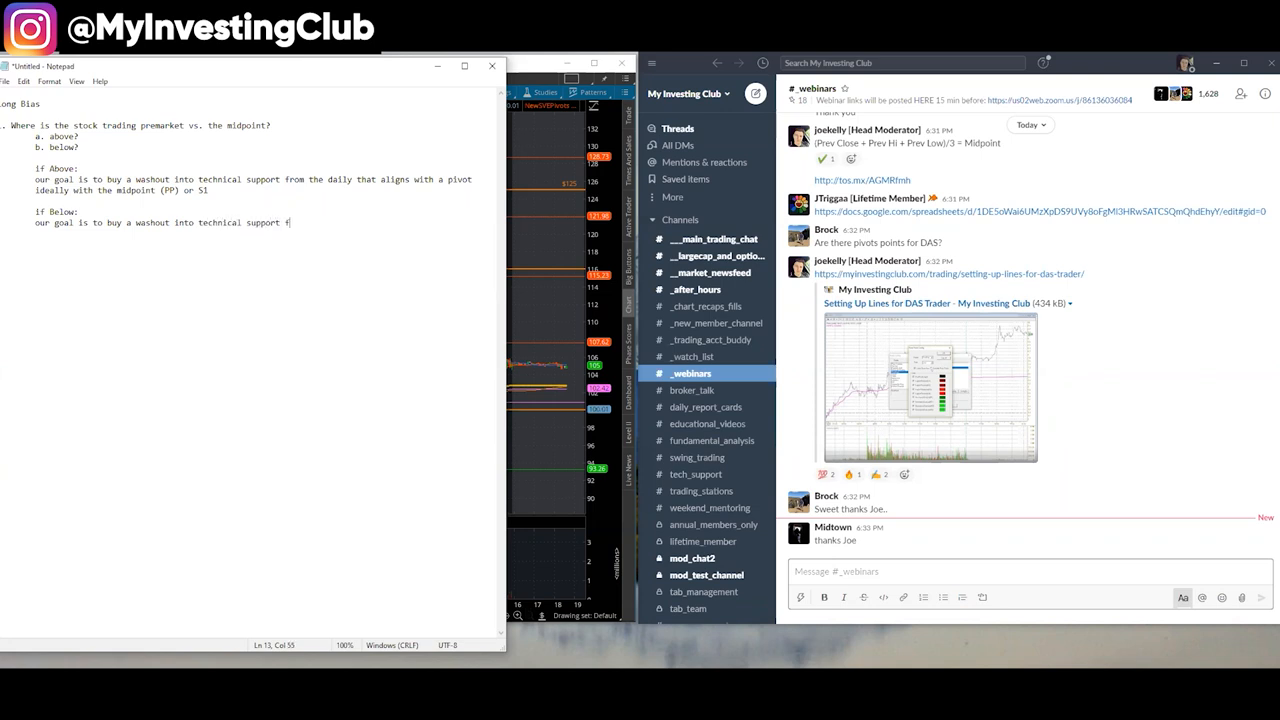
pyautogui.write('from the daily')
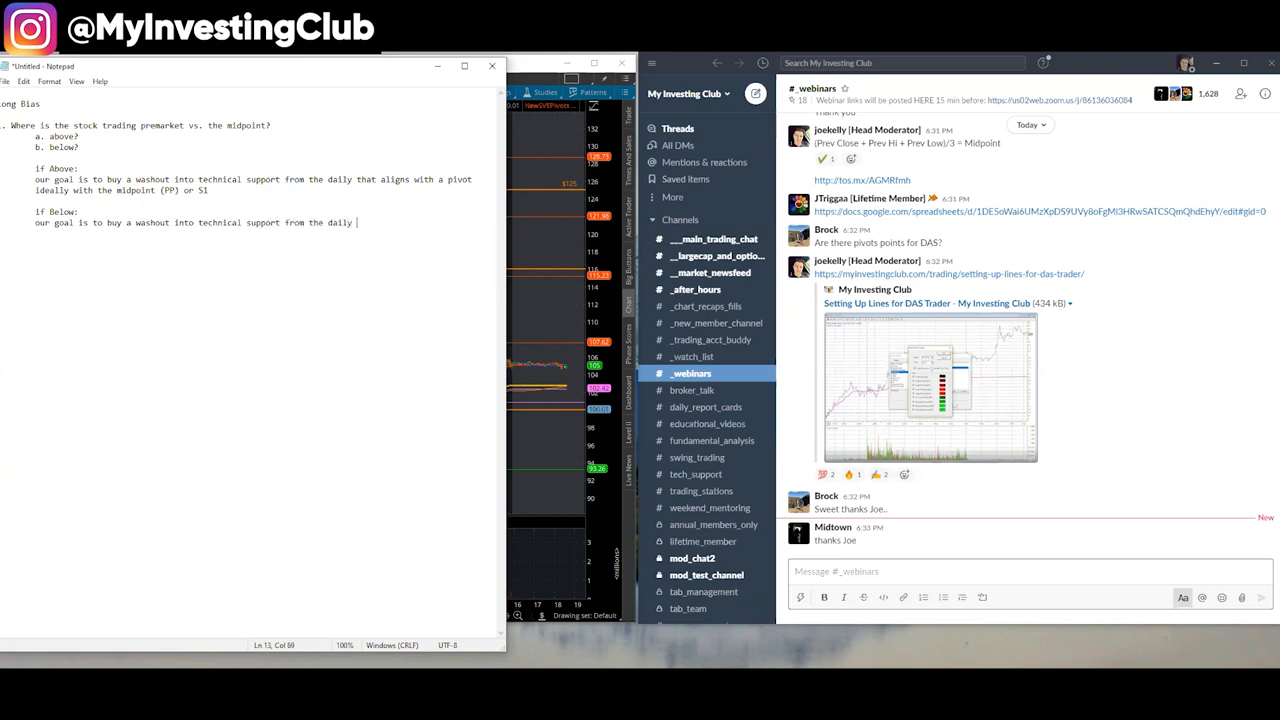
pyautogui.write('that aligns')
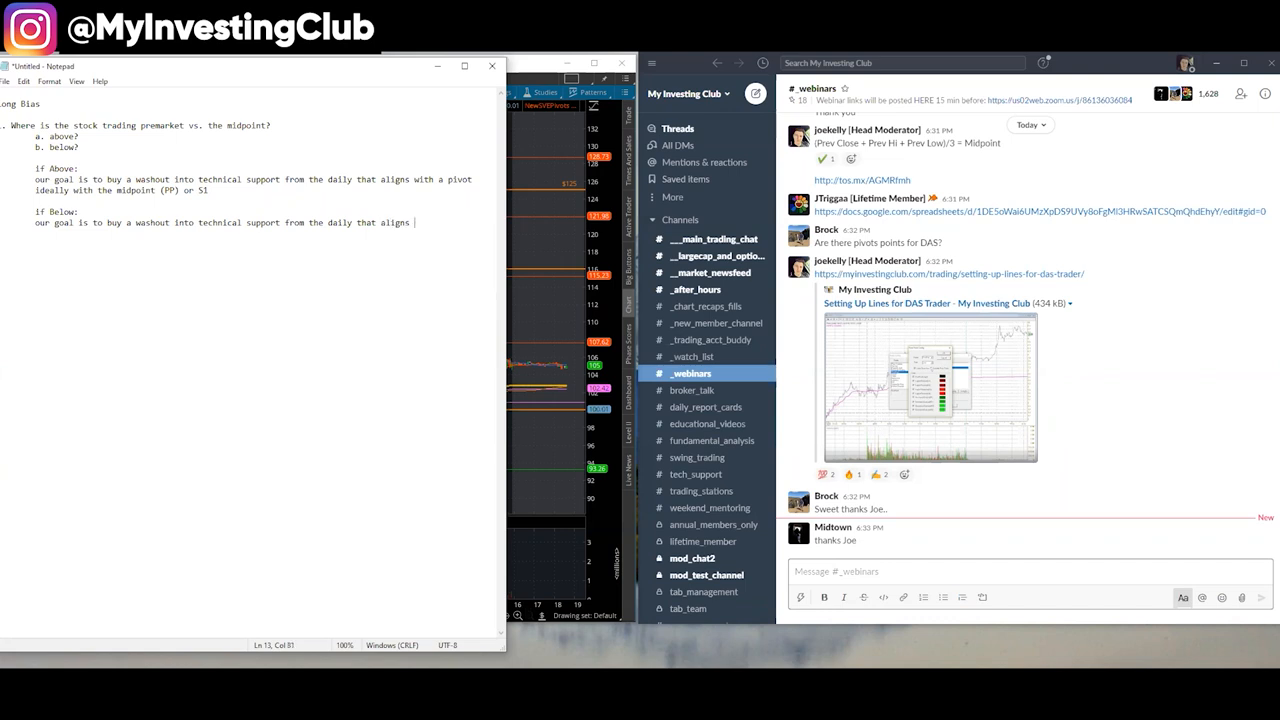
pyautogui.write('with a pivot')
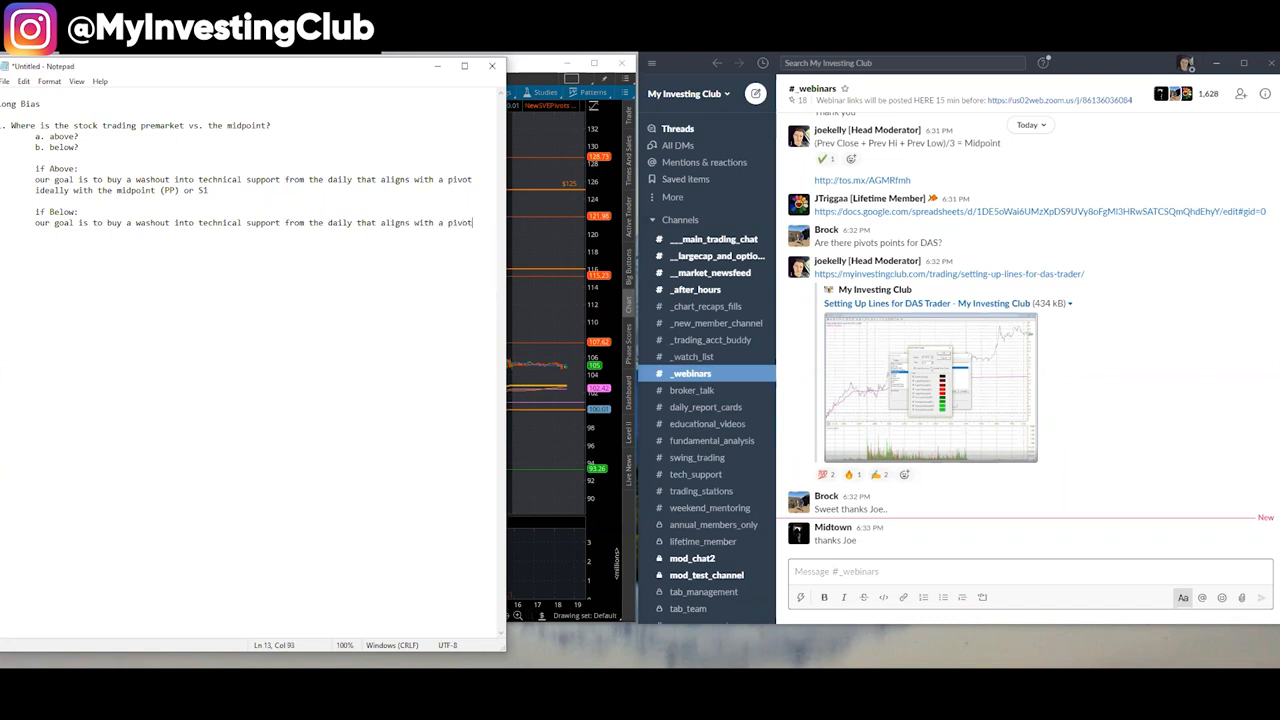
pyautogui.write('ideally with S1 or S2, but some c')
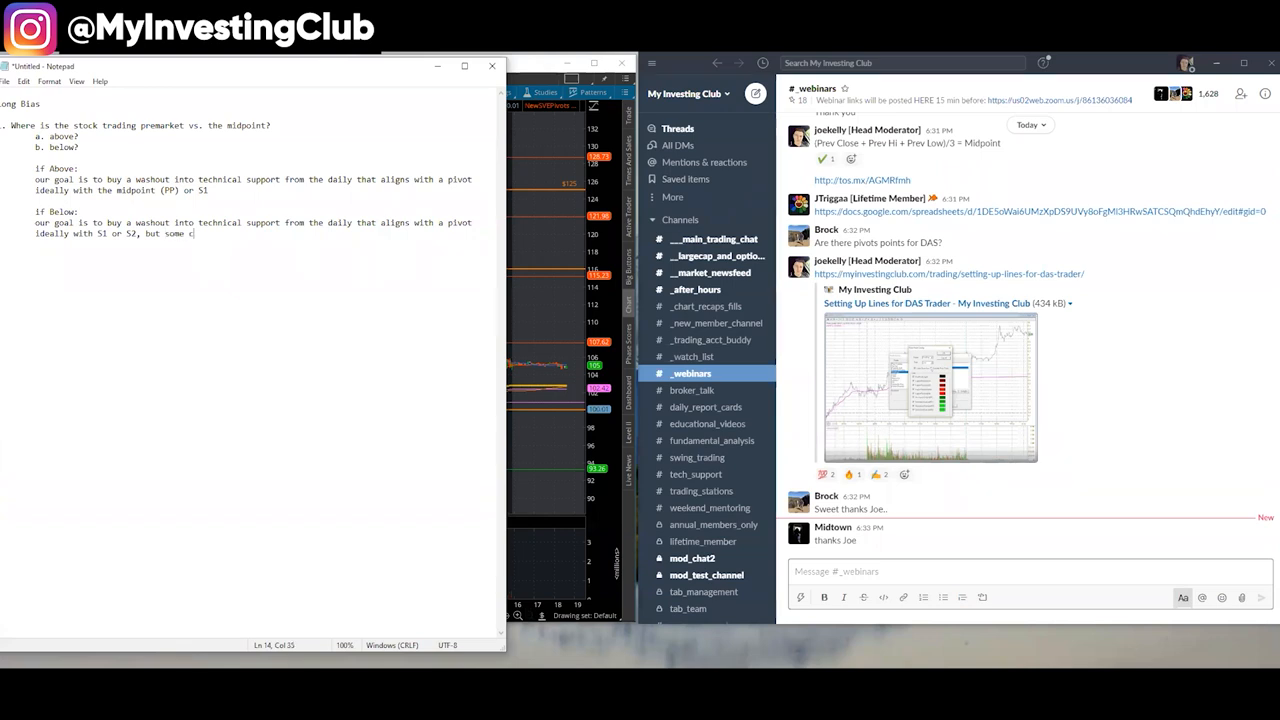
# - Continue that some cases could dictate using S1 or S2 rather than deeper levels
pyautogui.write('ases could')
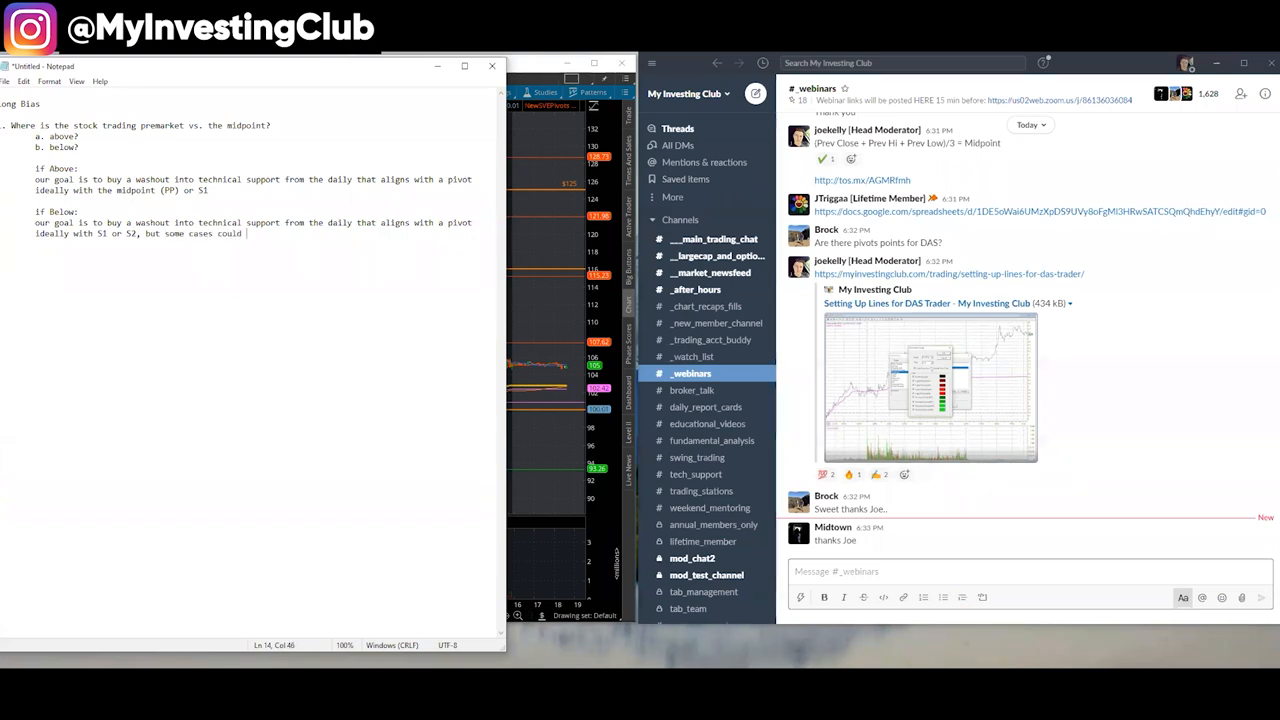
pyautogui.write('dictate')
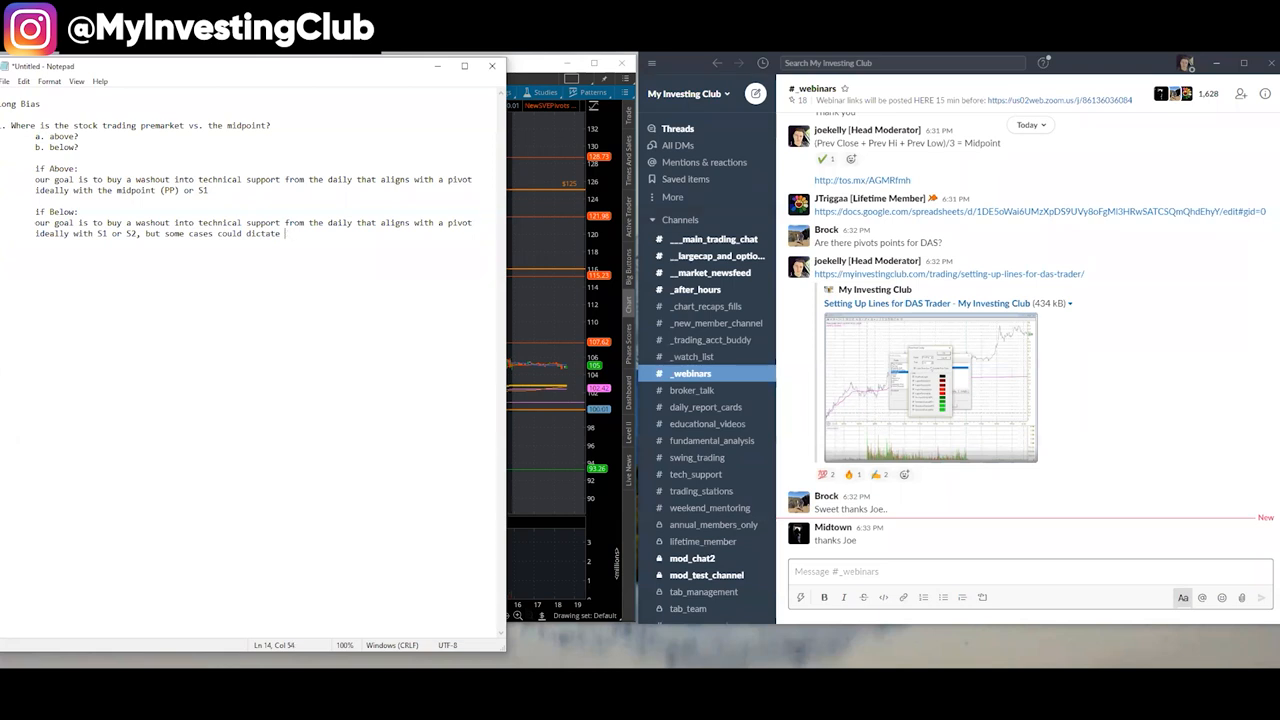
pyautogui.write('using S1')
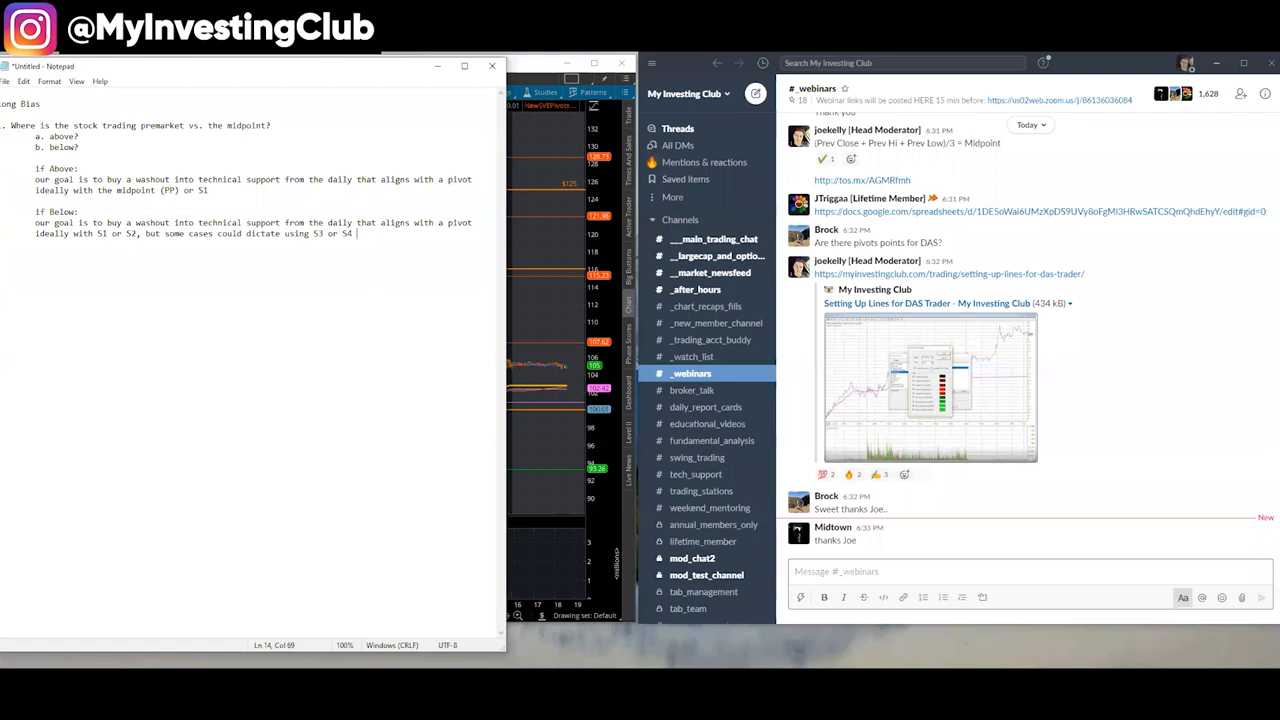
pyautogui.moveTo(412, 68)
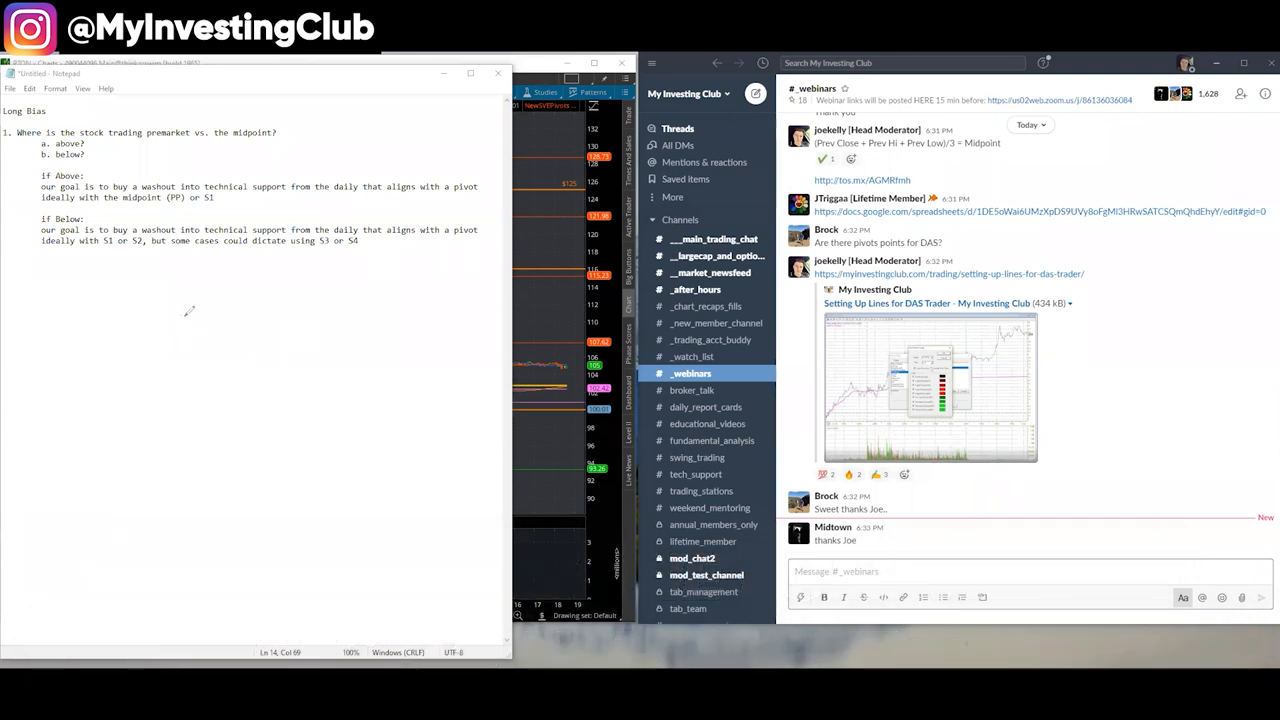
# - Draw two pink horizontal support lines labelled S1 and S2 with a handwritten side note
pyautogui.moveTo(180, 316); pyautogui.dragTo(360, 316)
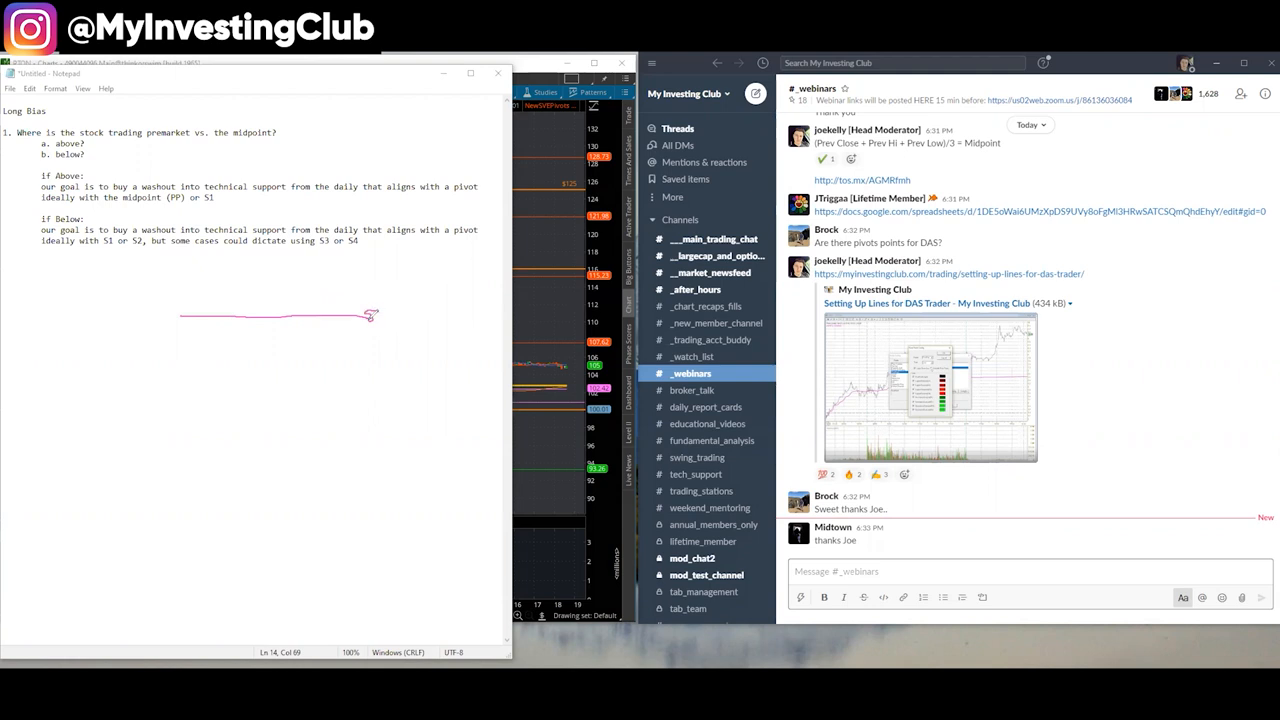
pyautogui.moveTo(440, 310)
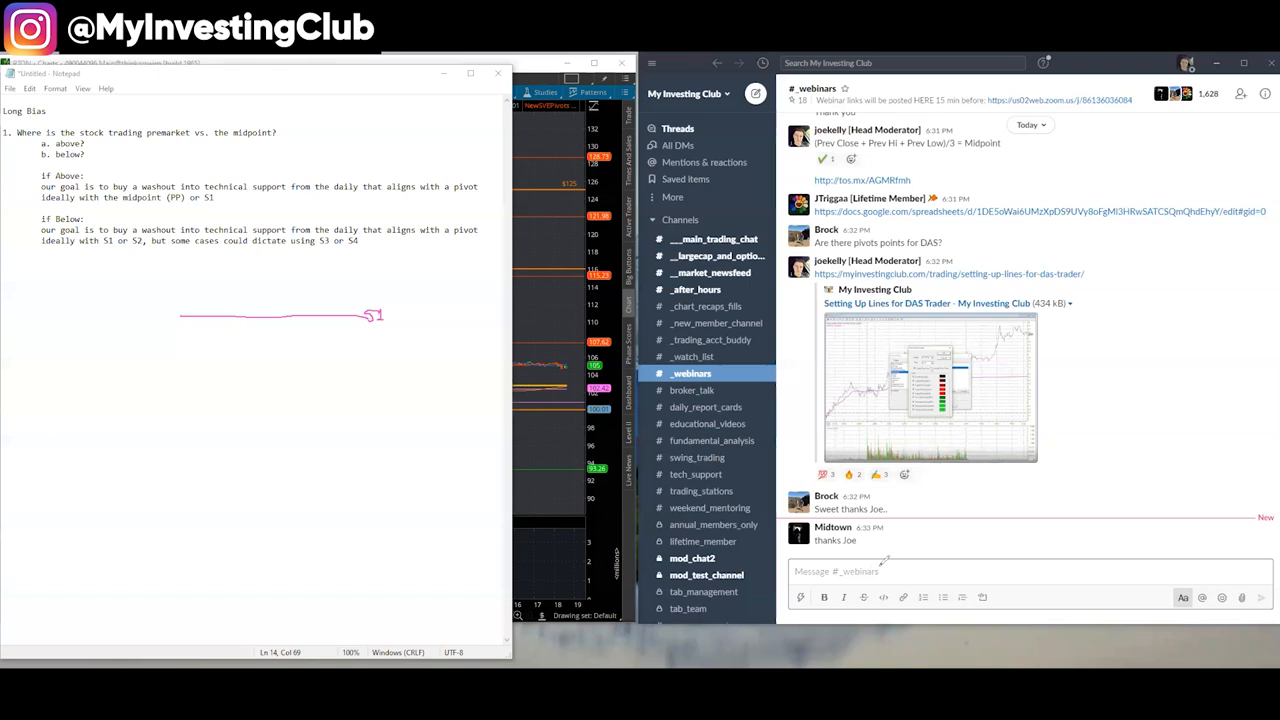
pyautogui.moveTo(392, 338)
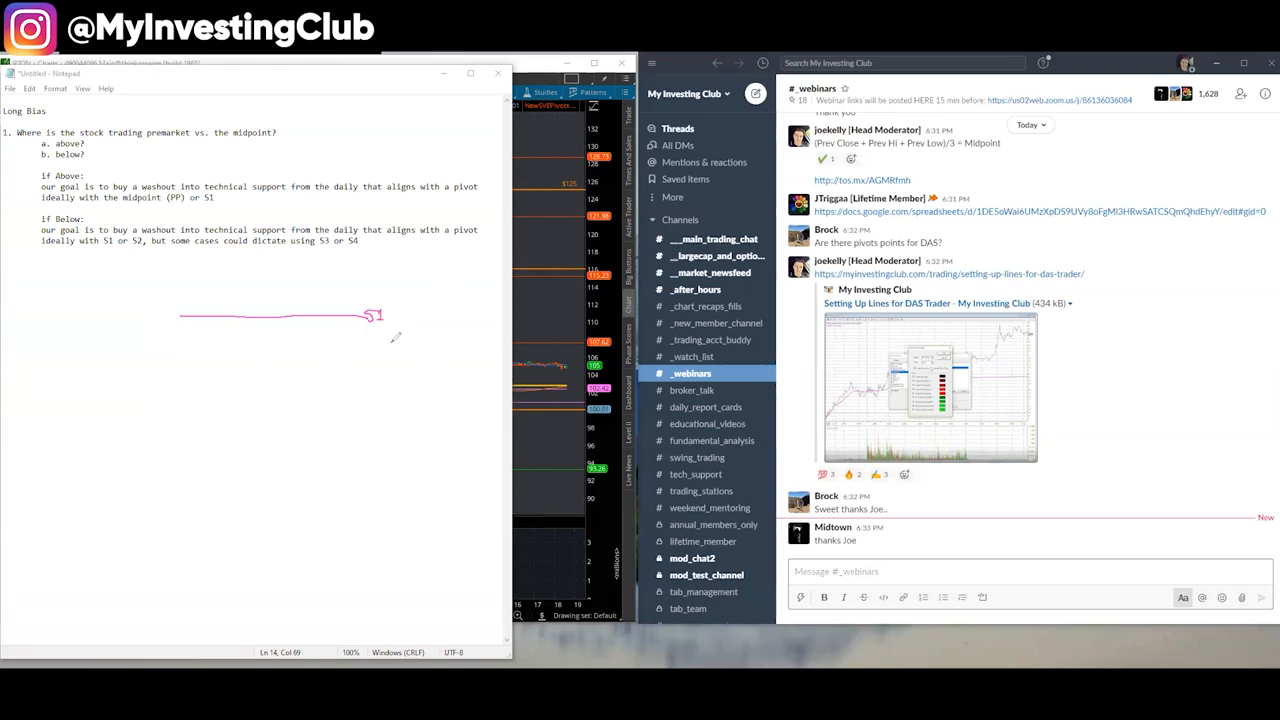
pyautogui.moveTo(368, 390)
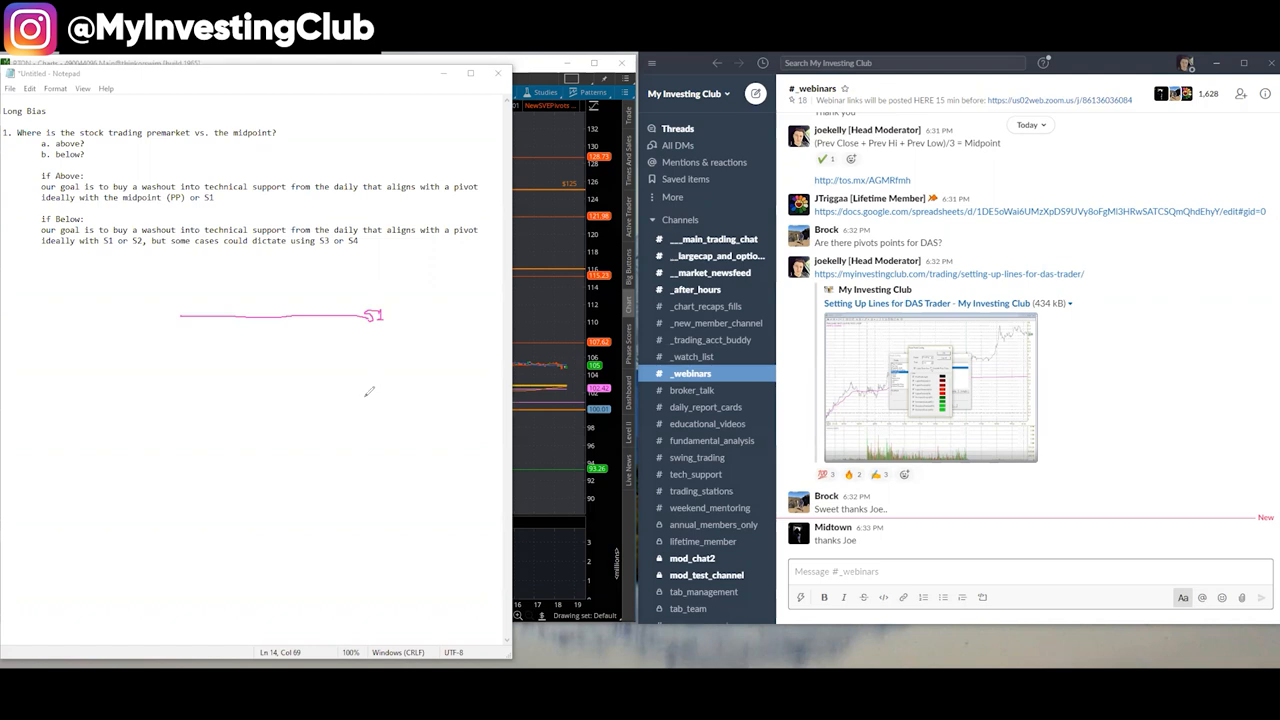
pyautogui.moveTo(252, 370)
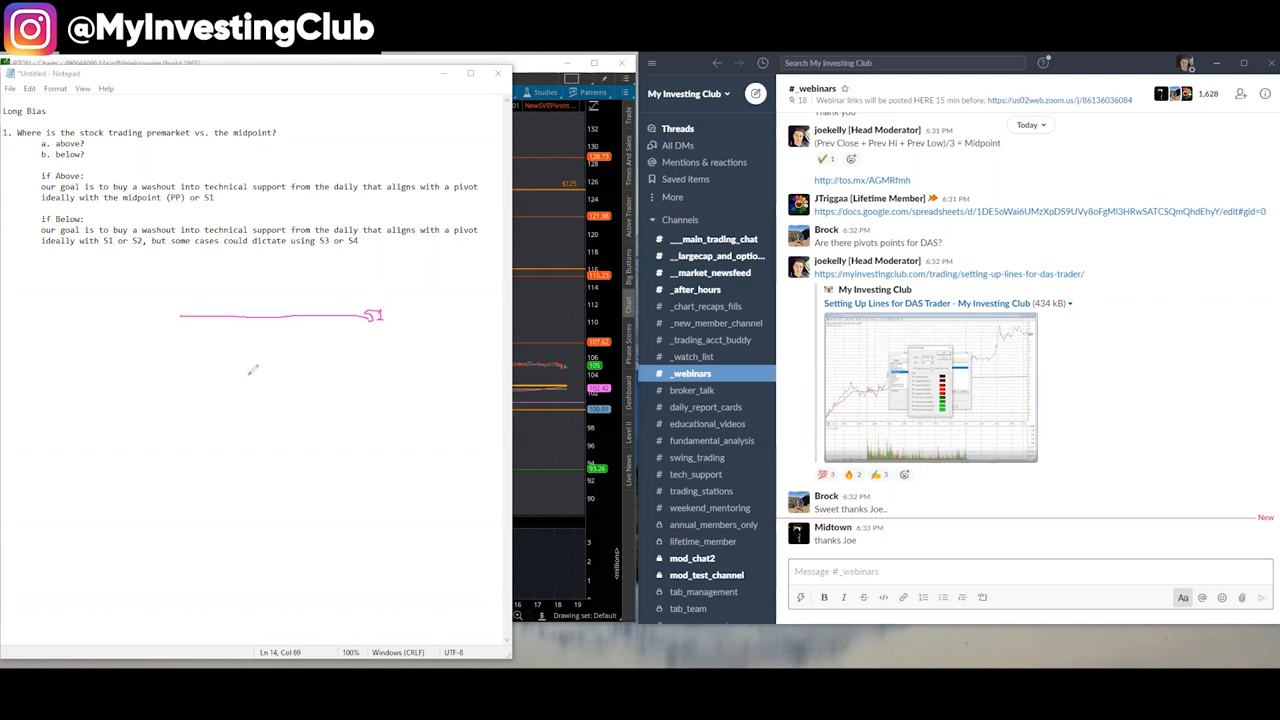
pyautogui.moveTo(372, 352)
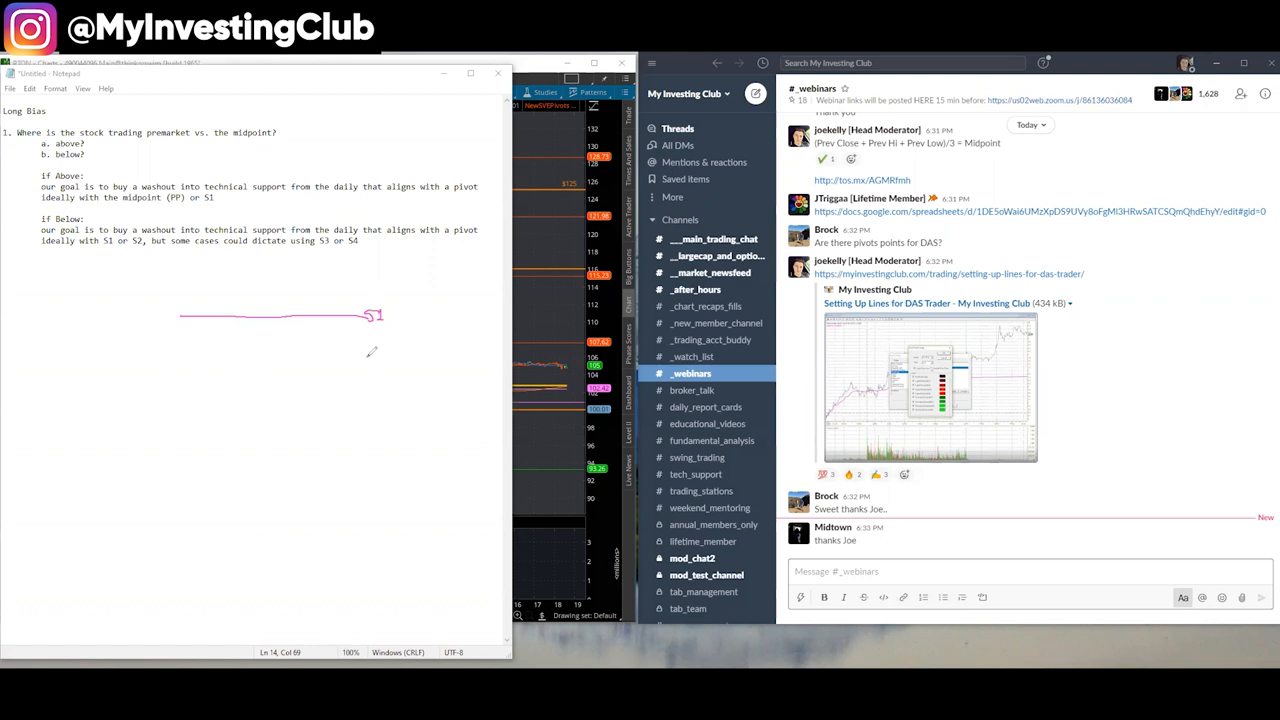
pyautogui.moveTo(178, 356); pyautogui.dragTo(368, 356)
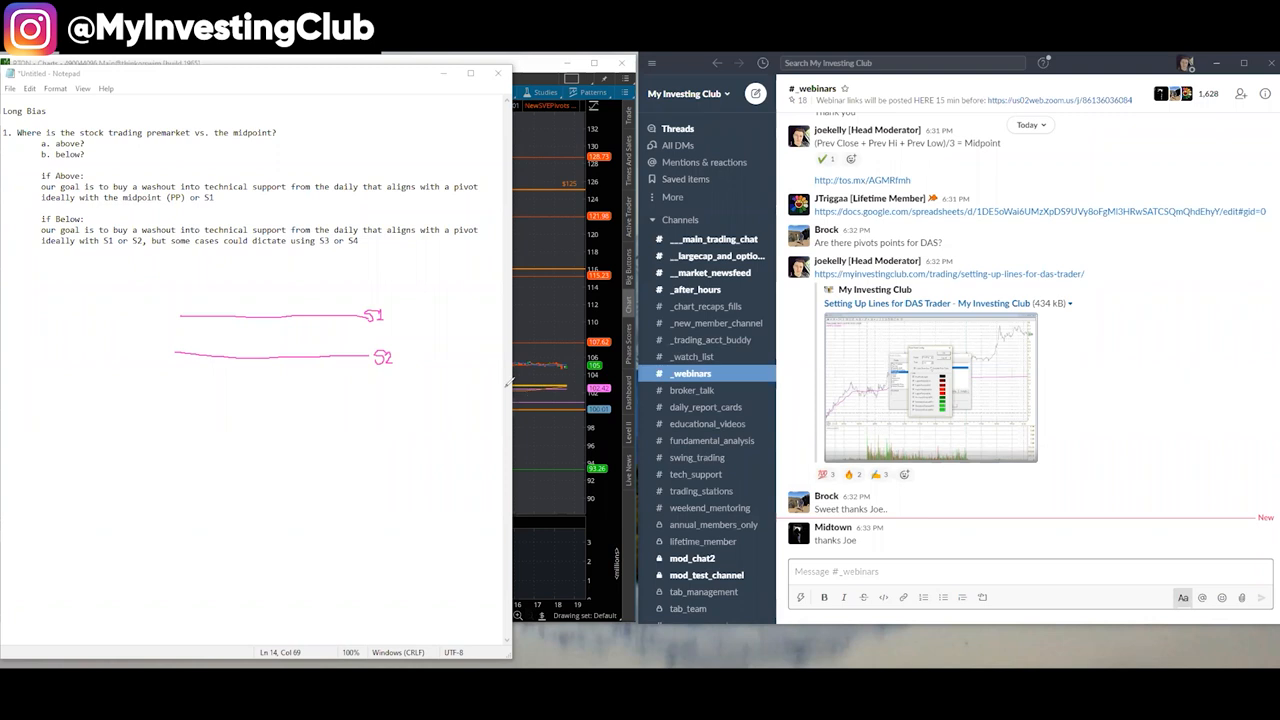
pyautogui.moveTo(456, 310)
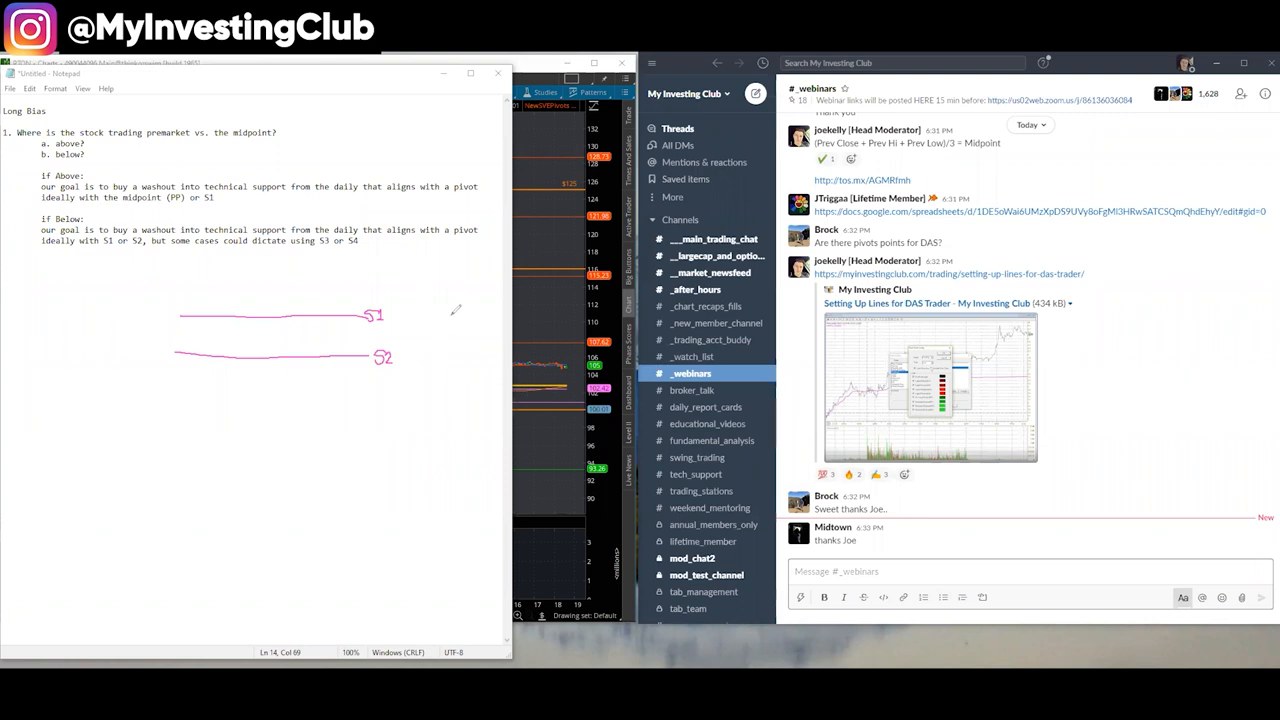
pyautogui.moveTo(224, 288)
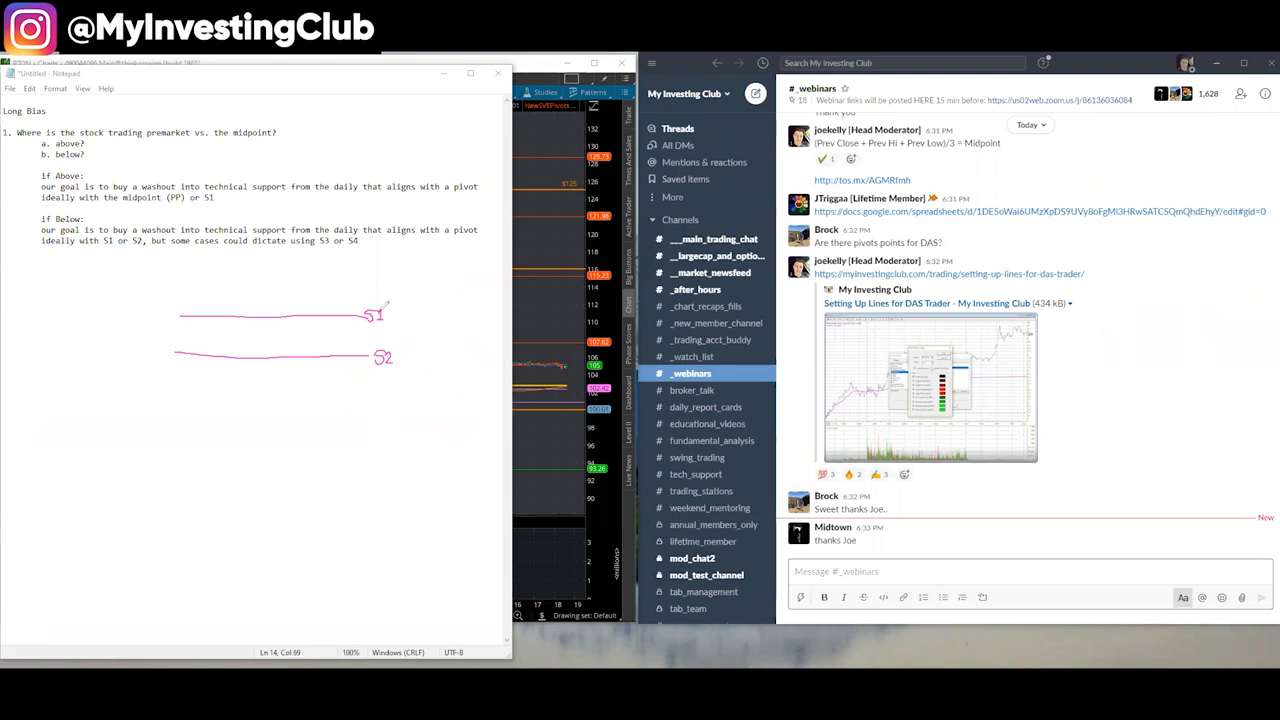
pyautogui.moveTo(408, 310)
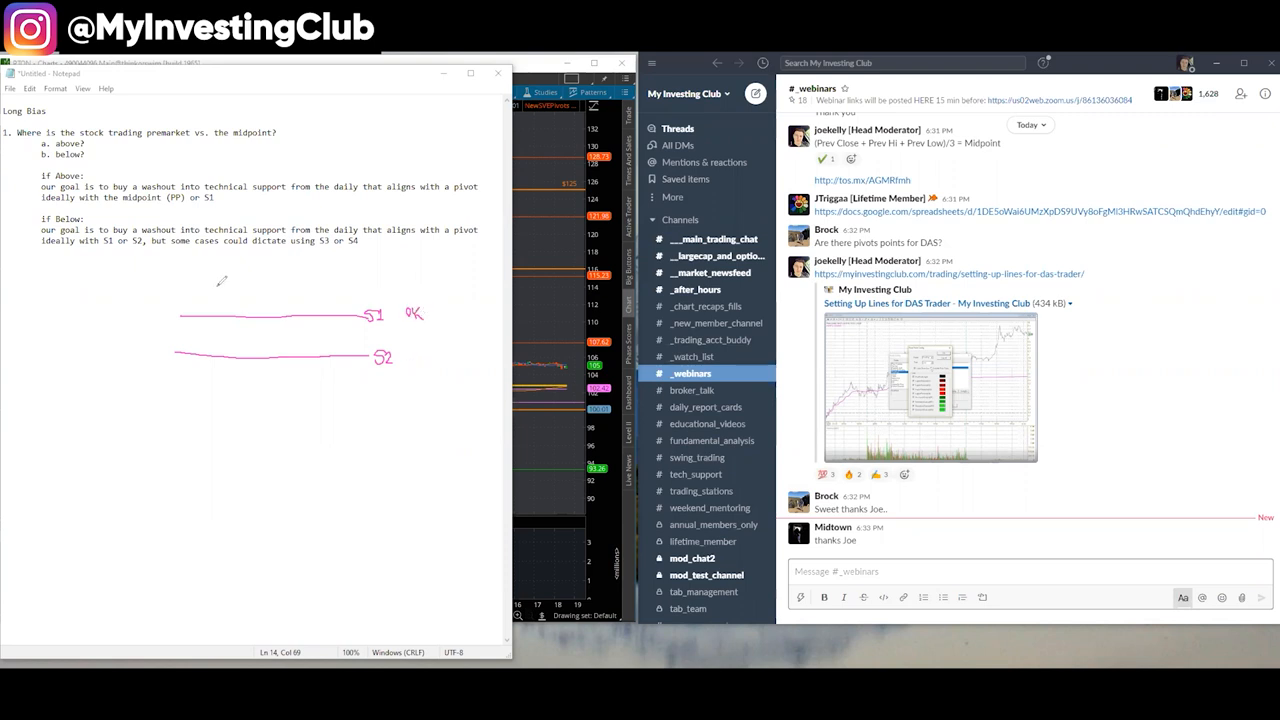
pyautogui.moveTo(196, 264); pyautogui.dragTo(218, 312)
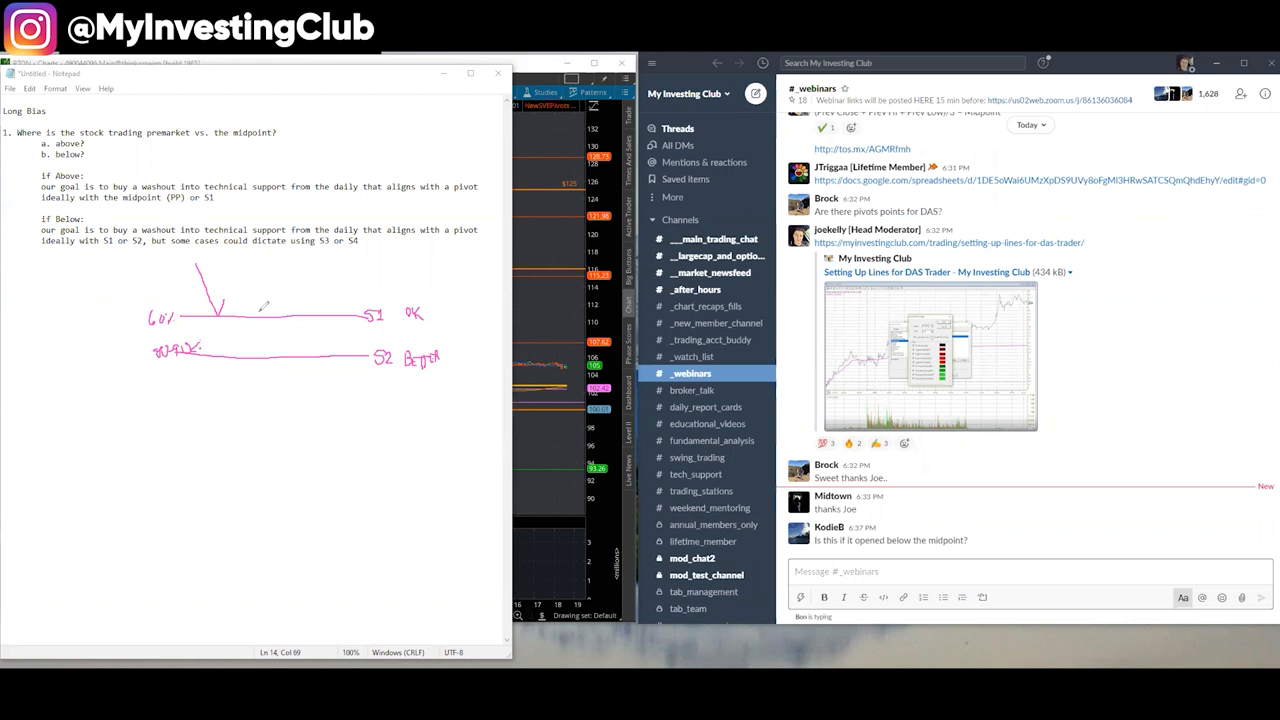
pyautogui.moveTo(428, 414)
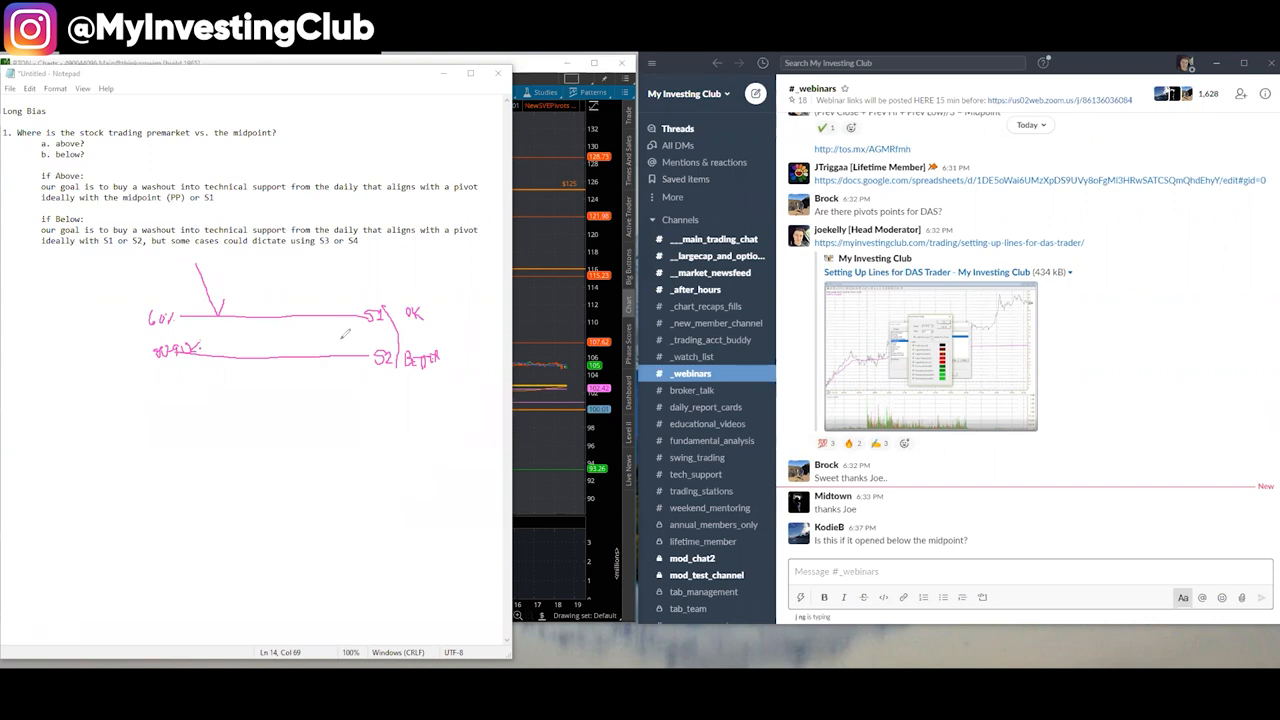
pyautogui.moveTo(346, 328)
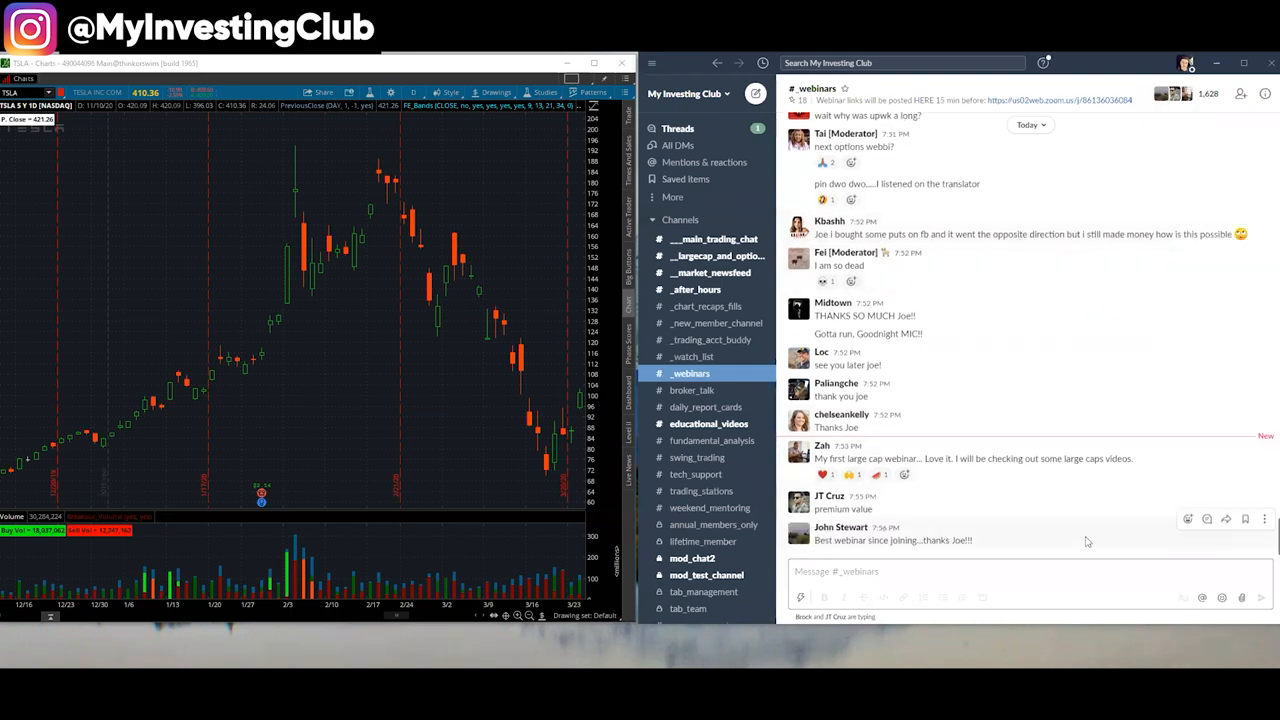
pyautogui.click(1030, 572)
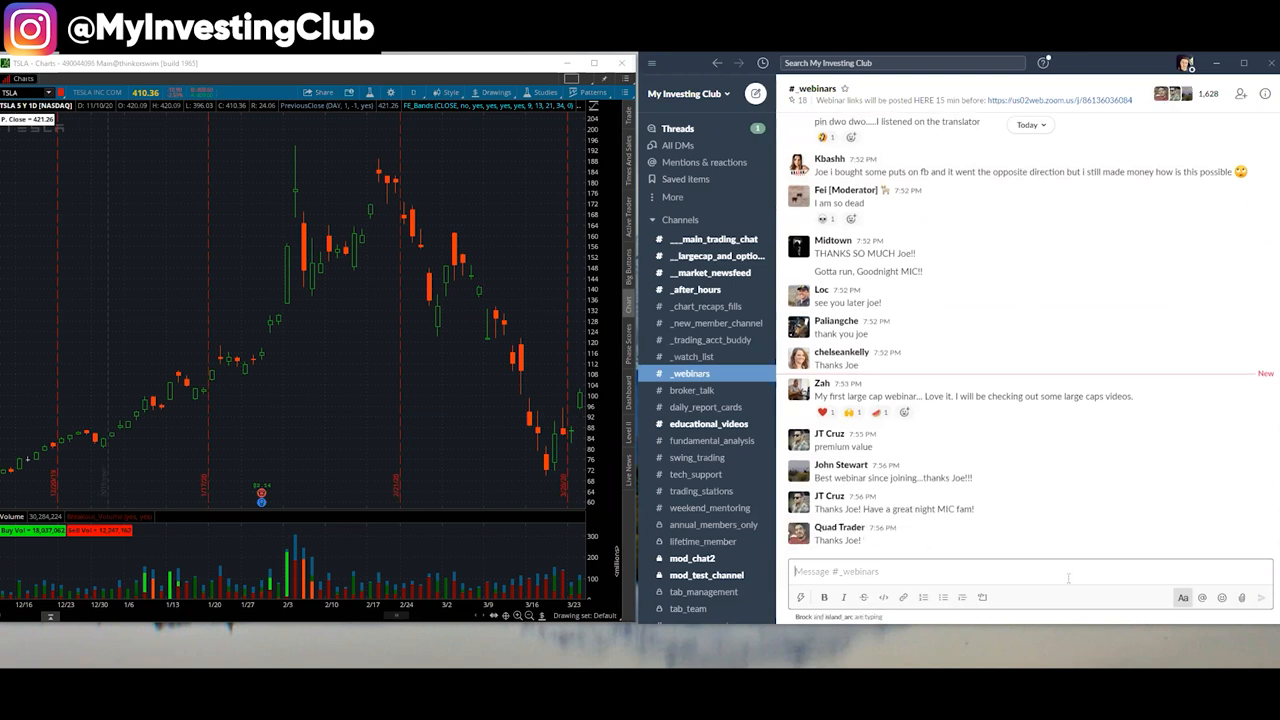
pyautogui.moveTo(1064, 574)
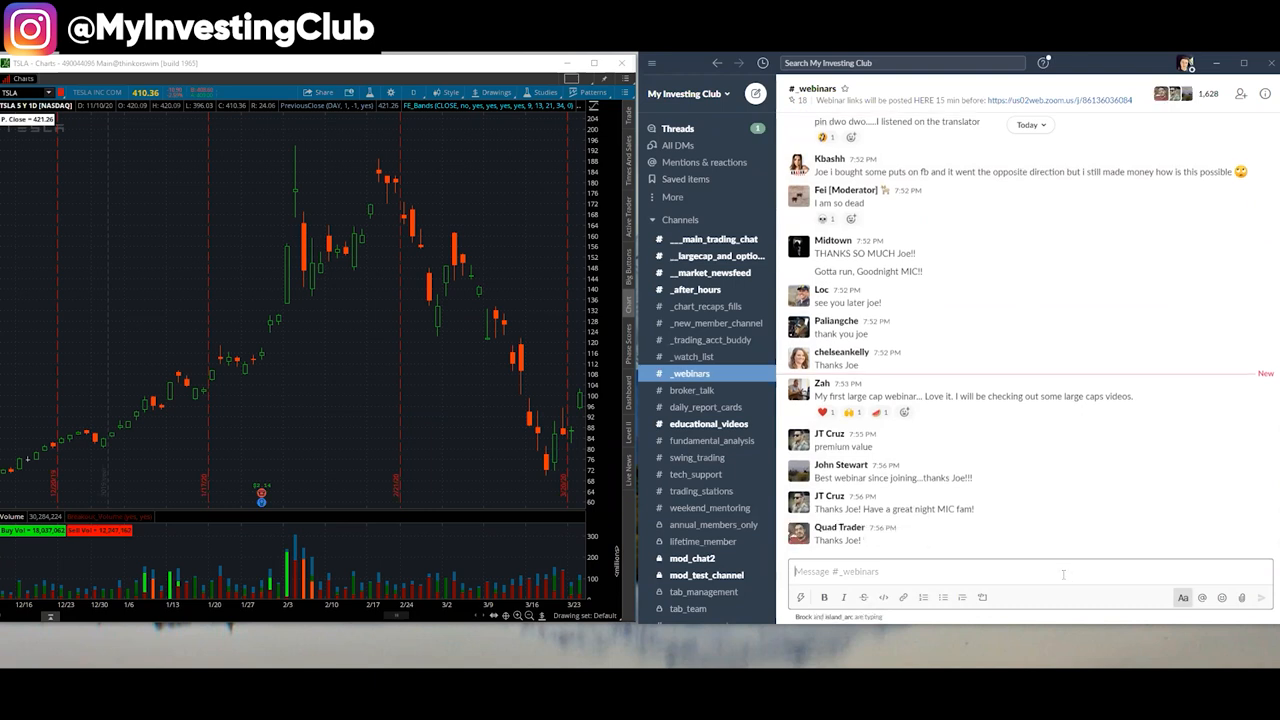
pyautogui.scroll(-3)
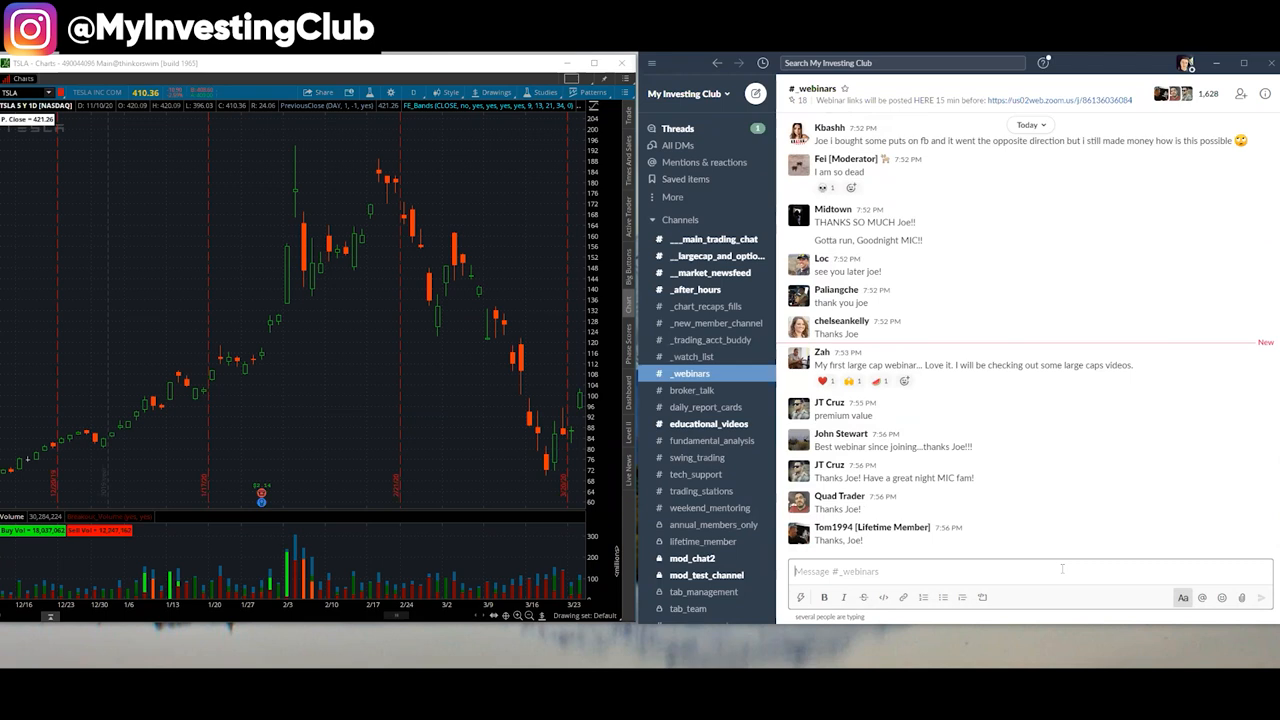
pyautogui.scroll(-3)
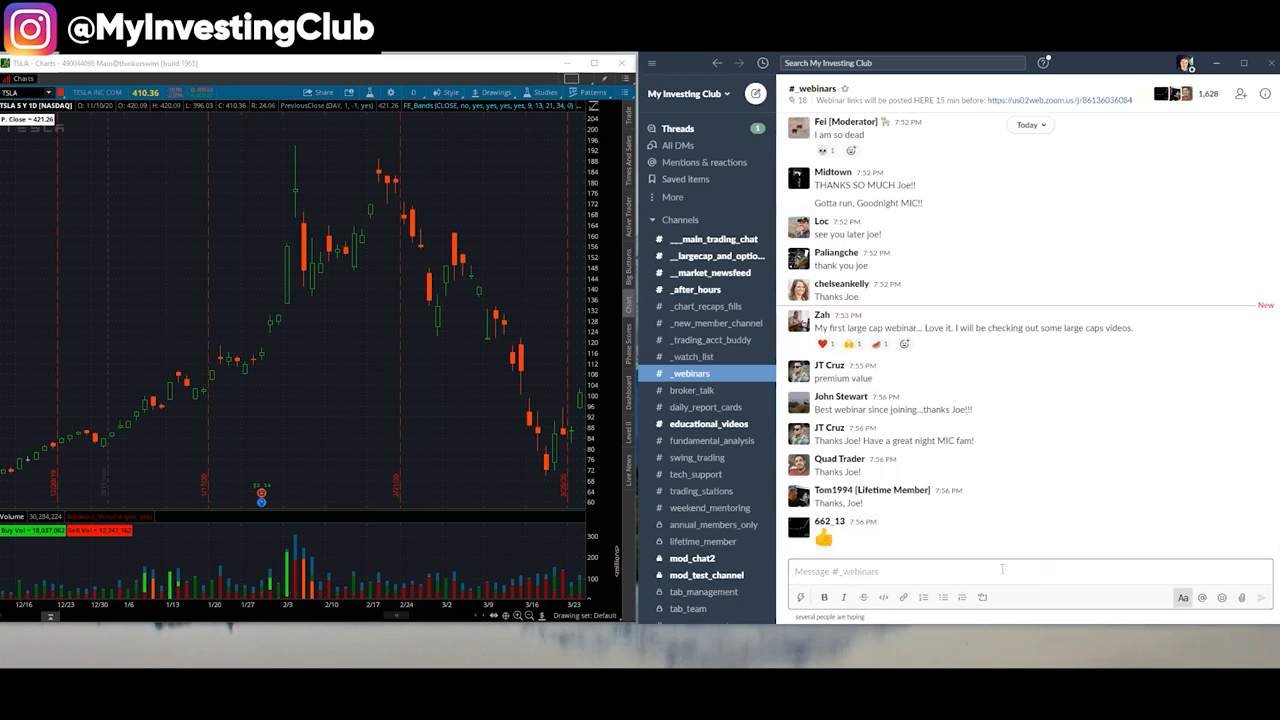
pyautogui.scroll(-3)
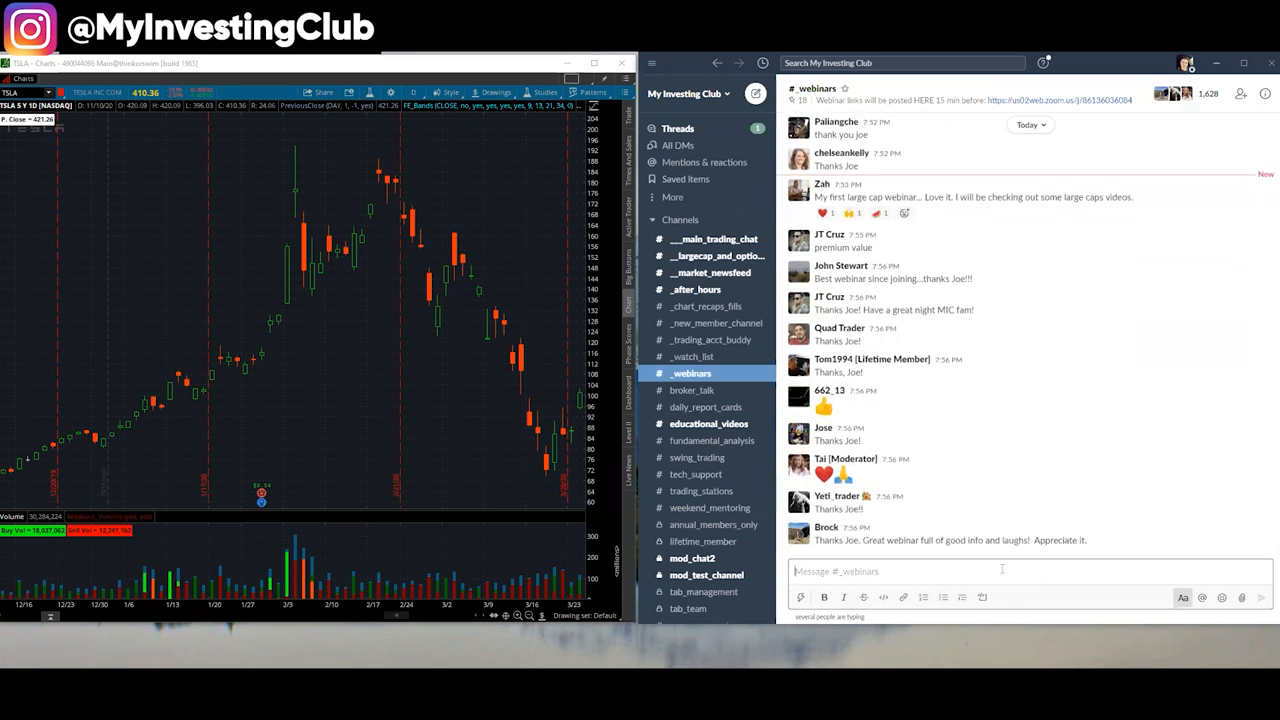